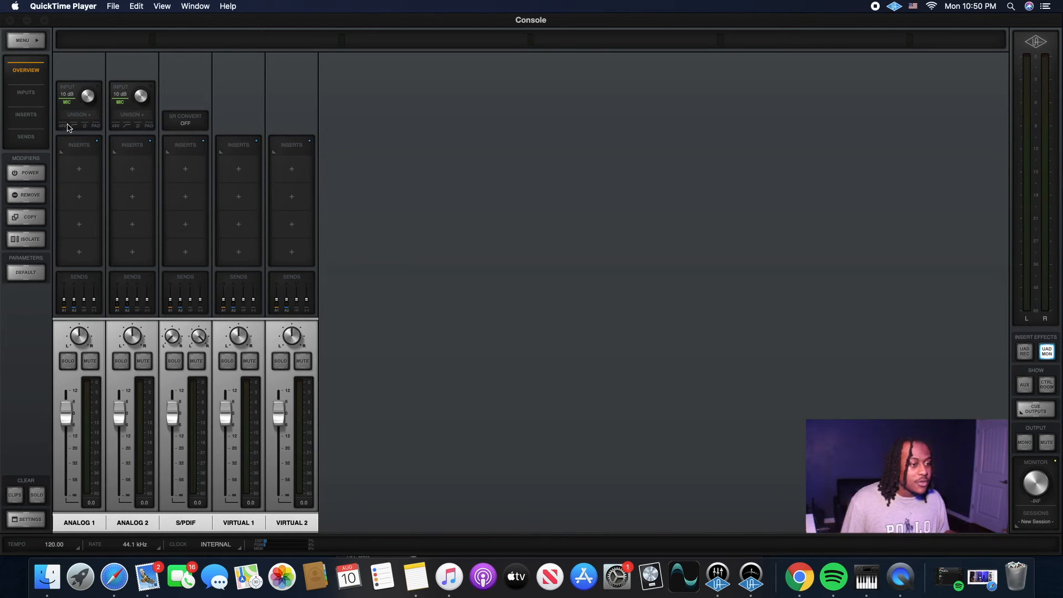
# Show Analog 1's Unison plug-in chooser filtered to Preamp & Channel Strip plug-ins.
pyautogui.click(78, 114)
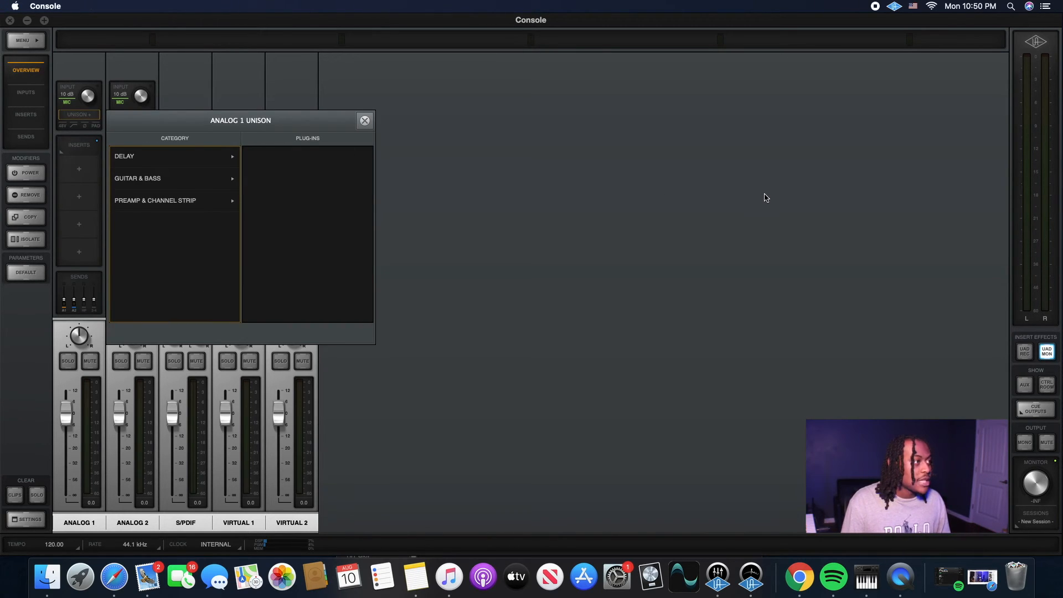
pyautogui.click(365, 121)
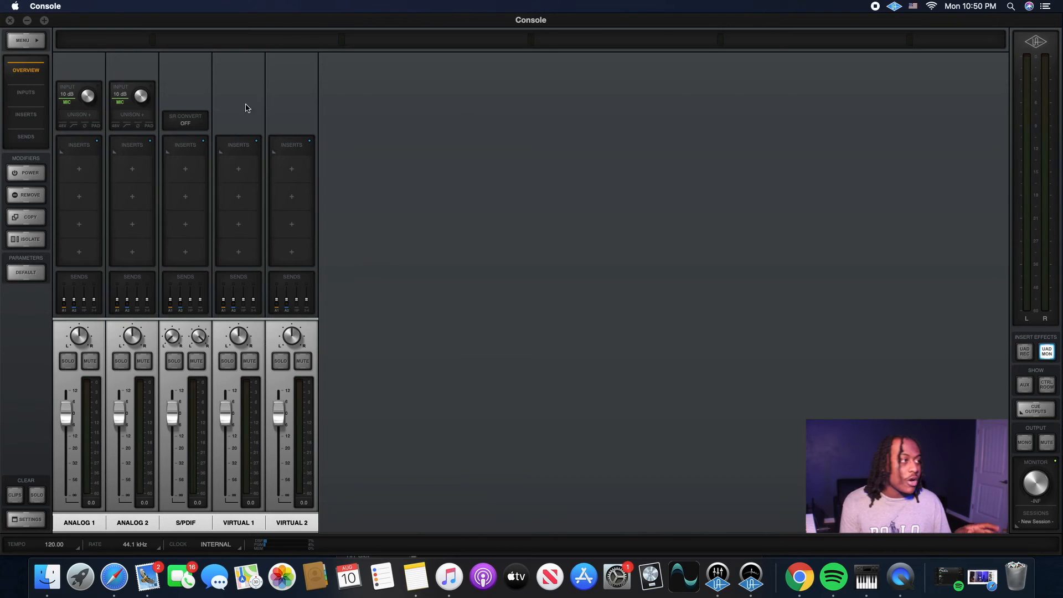
pyautogui.click(78, 114)
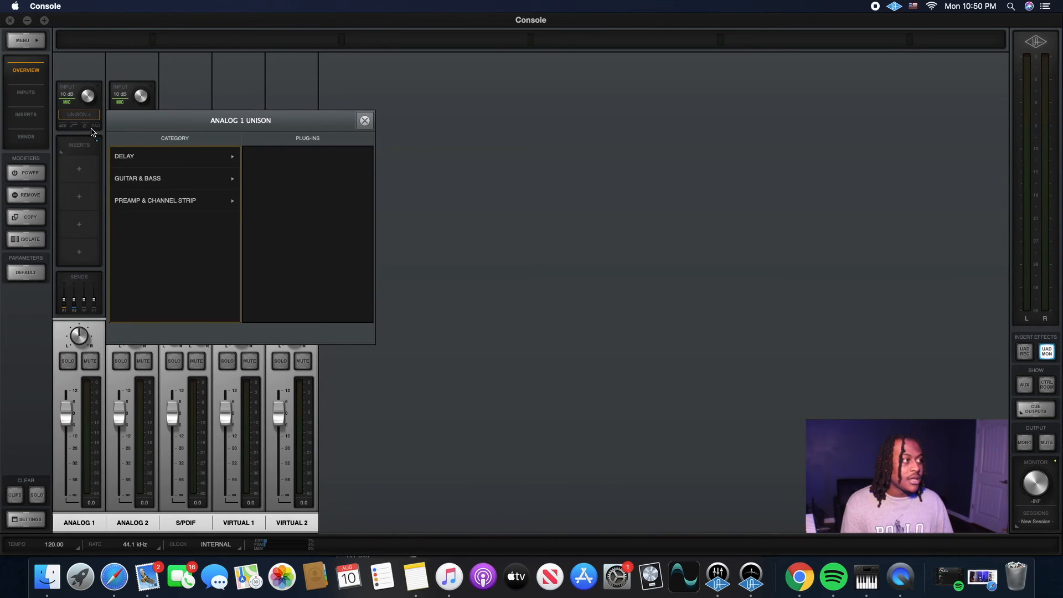
pyautogui.click(156, 201)
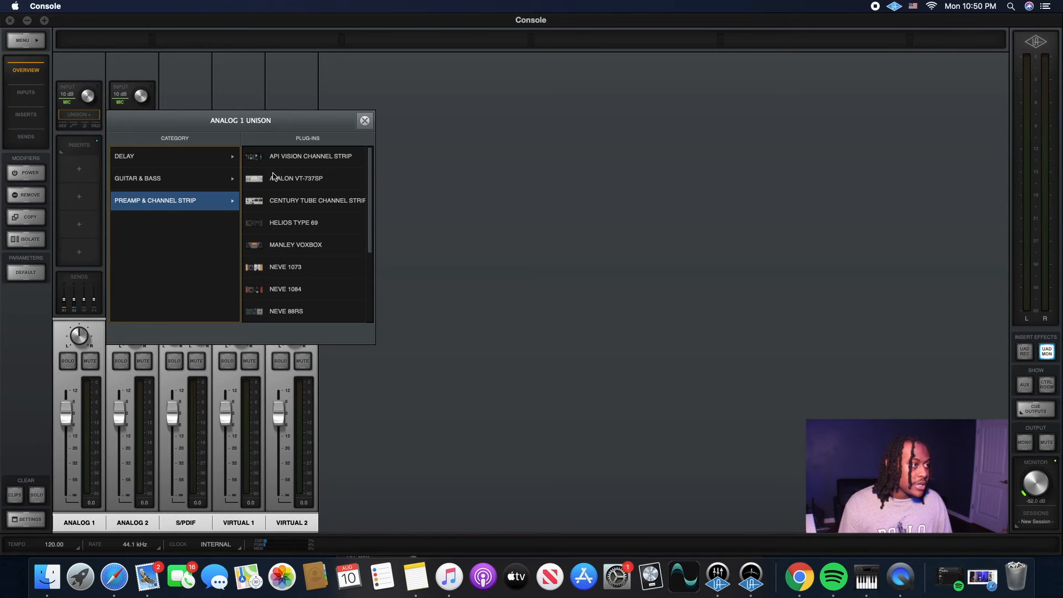
# Load the Avalon VT-737sp on Analog 1's Unison slot and show its artist preset folders.
pyautogui.click(296, 177)
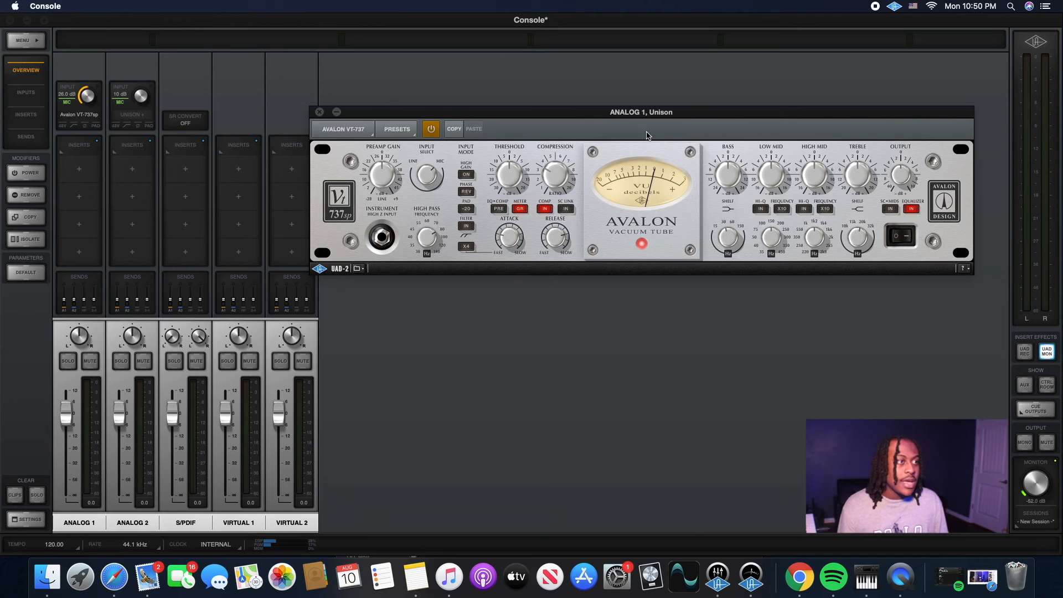
pyautogui.moveTo(446, 262)
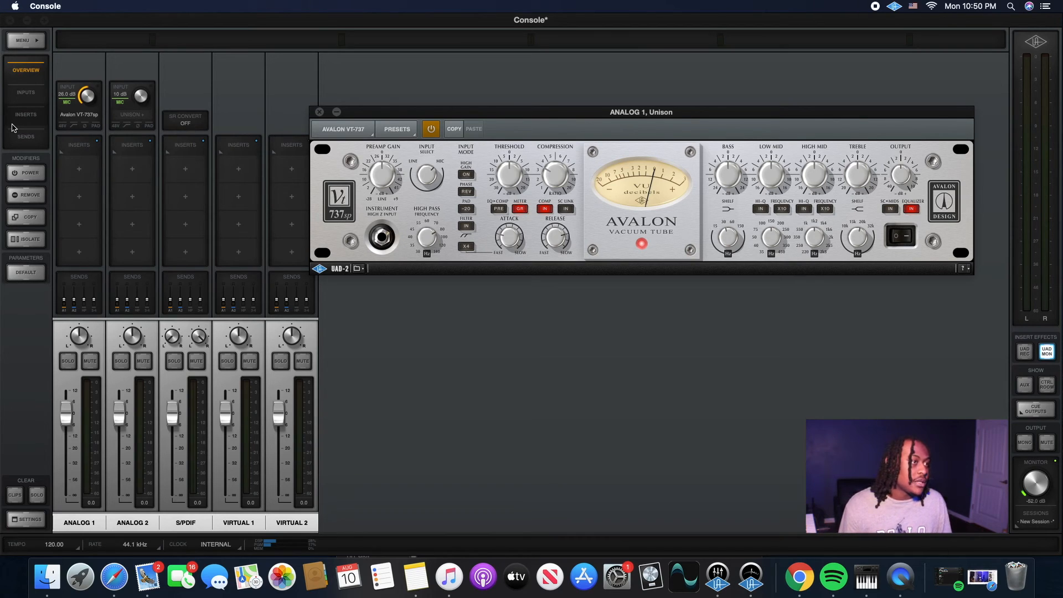
pyautogui.moveTo(212, 132)
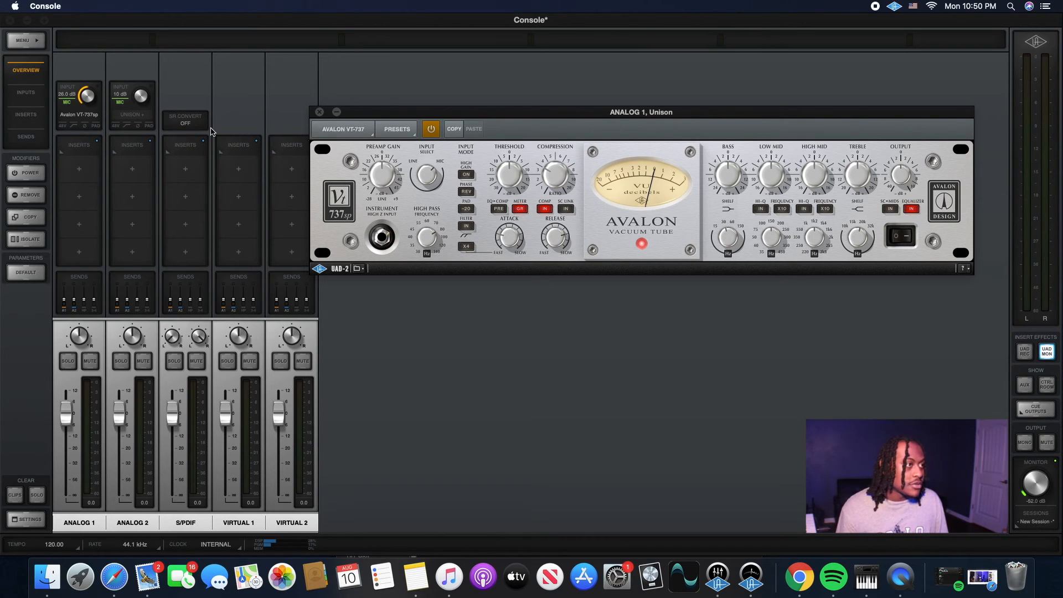
pyautogui.moveTo(459, 156)
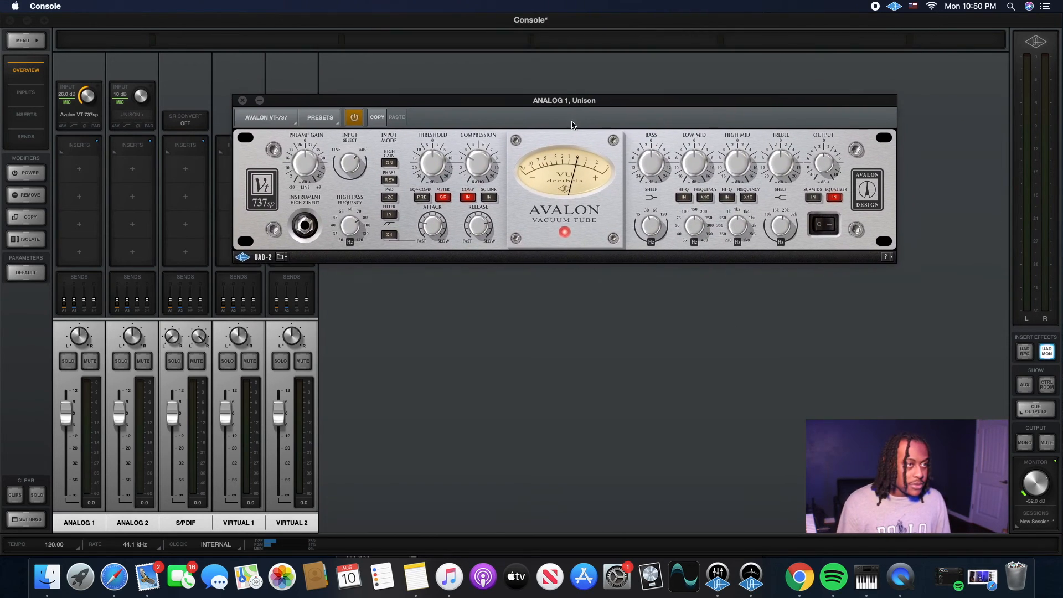
pyautogui.moveTo(564, 101); pyautogui.dragTo(564, 131)
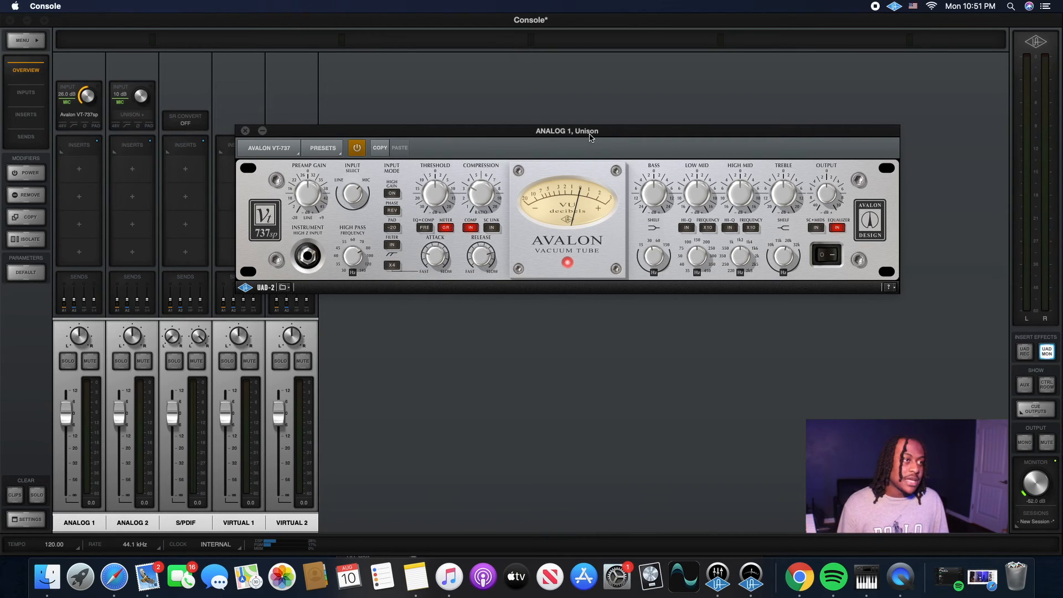
pyautogui.click(243, 131)
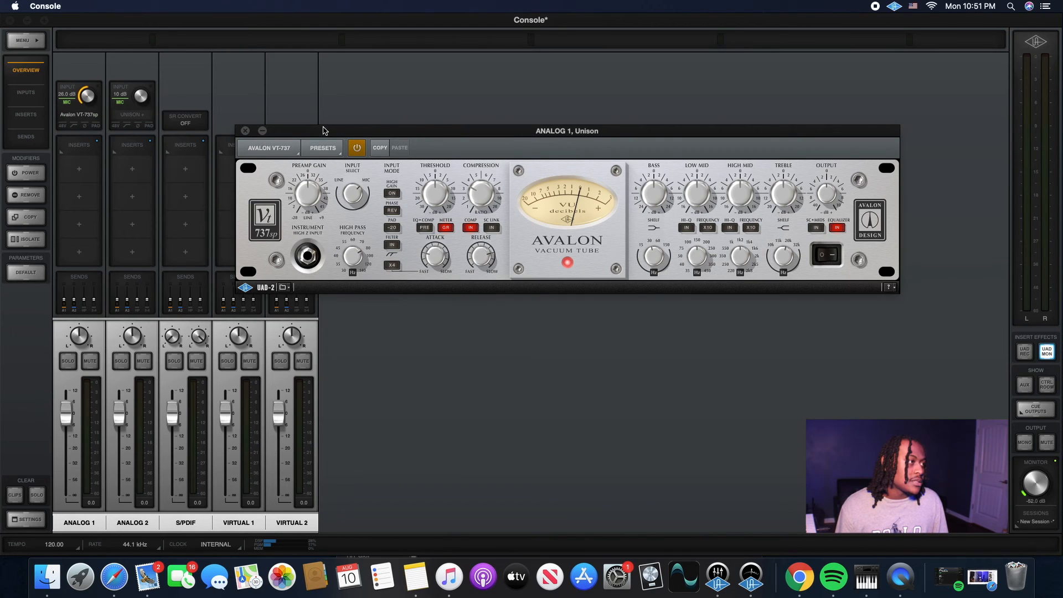
pyautogui.click(245, 131)
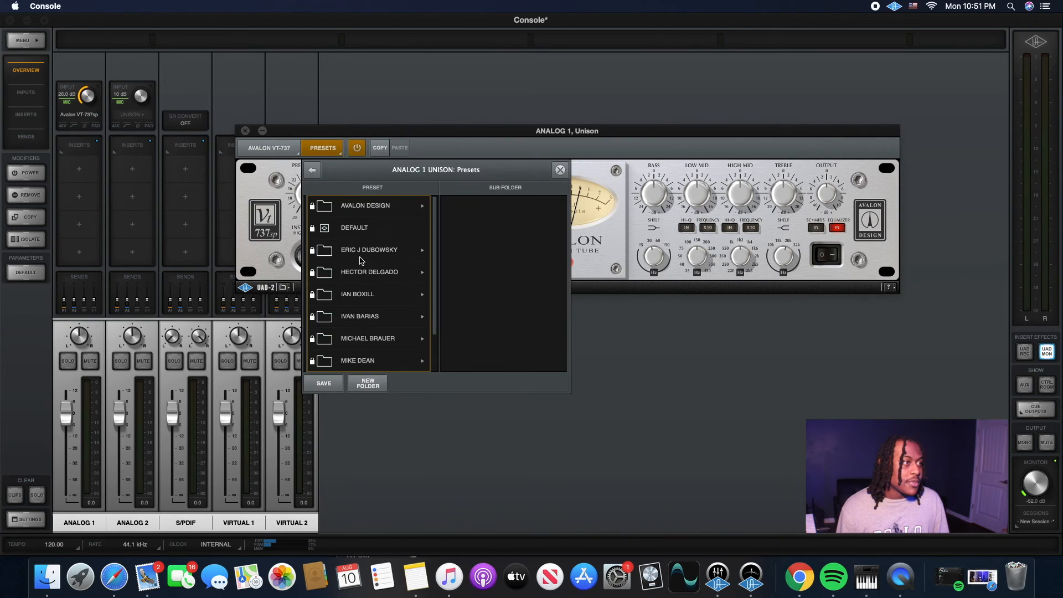
# Close the Avalon preset browser, leaving the VT-737sp controls on Analog 1.
pyautogui.click(357, 316)
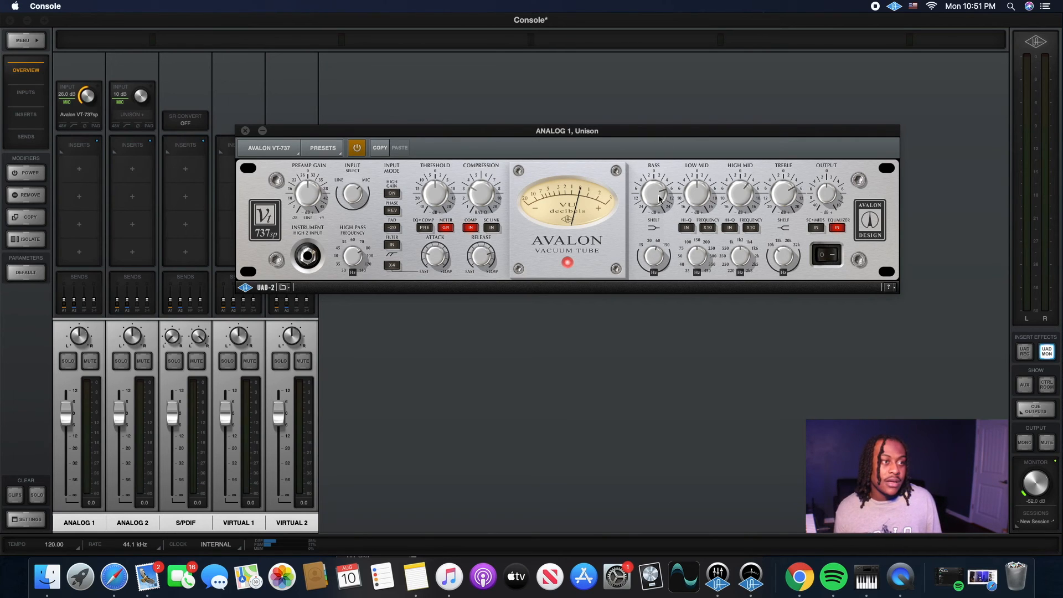
pyautogui.moveTo(735, 191)
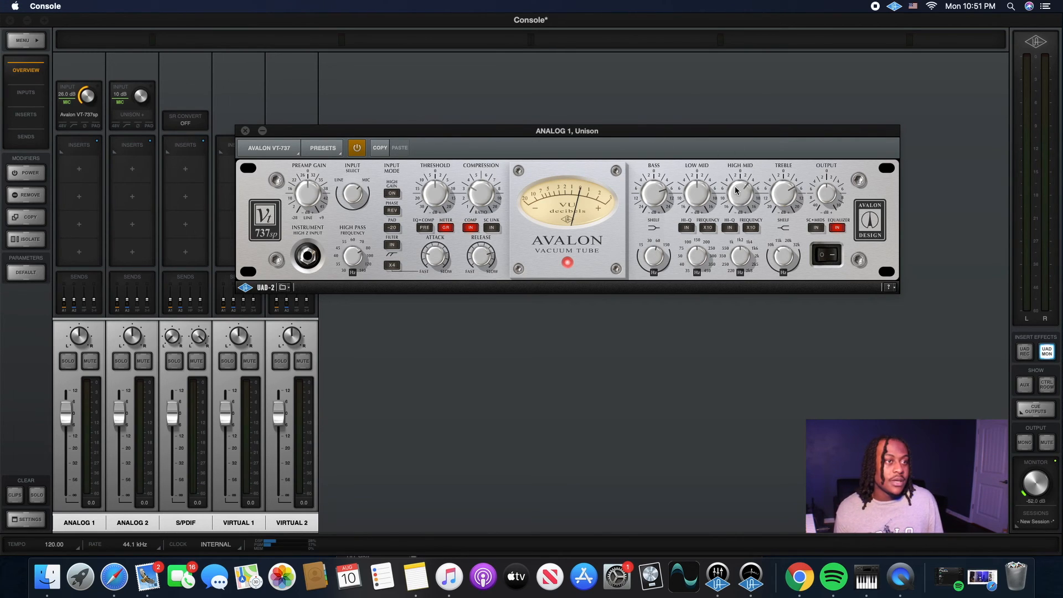
pyautogui.moveTo(776, 239)
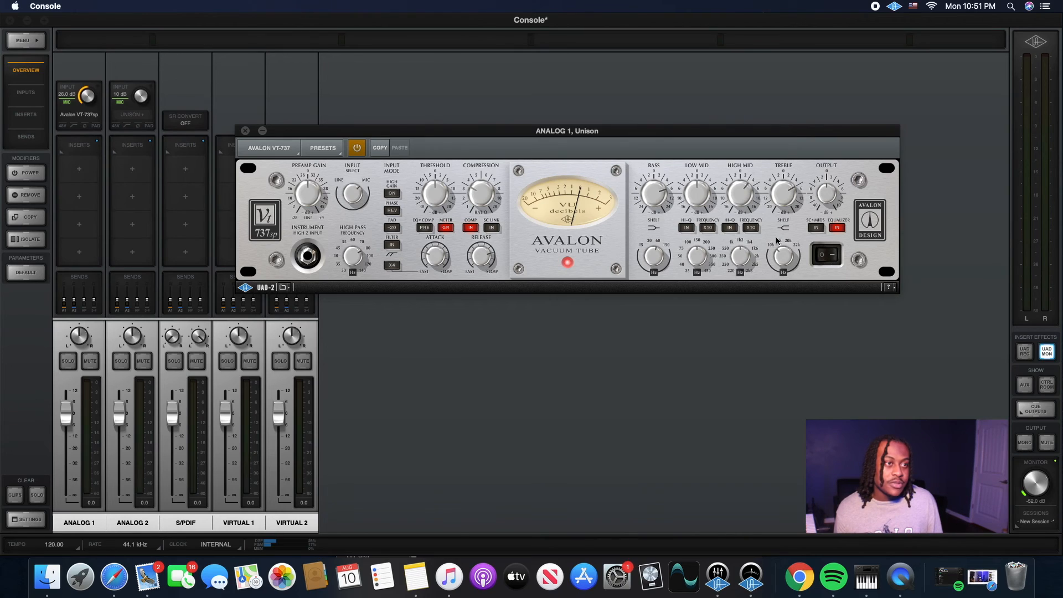
pyautogui.moveTo(554, 223)
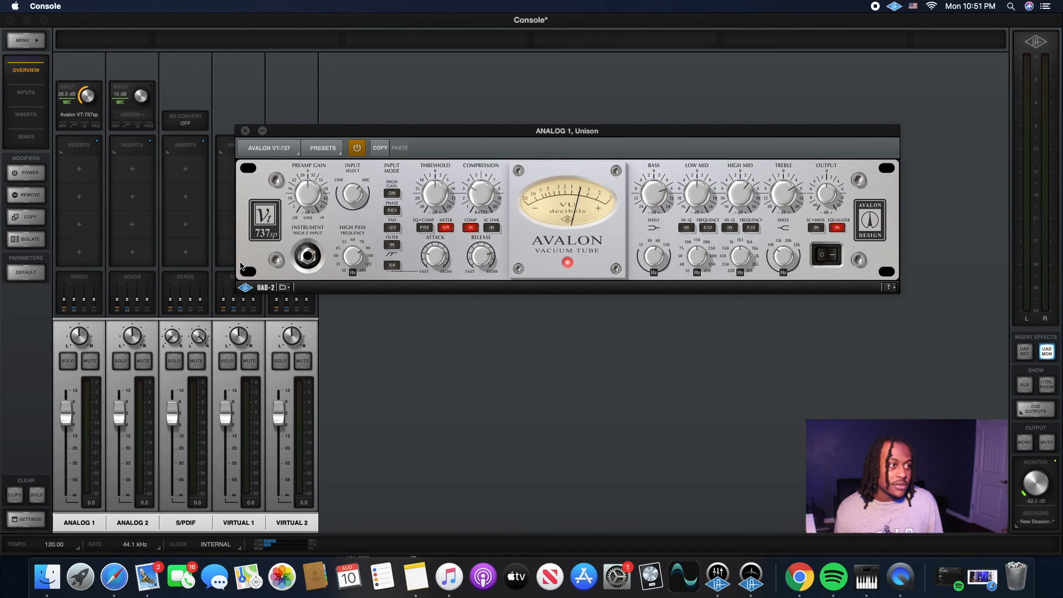
pyautogui.moveTo(363, 299)
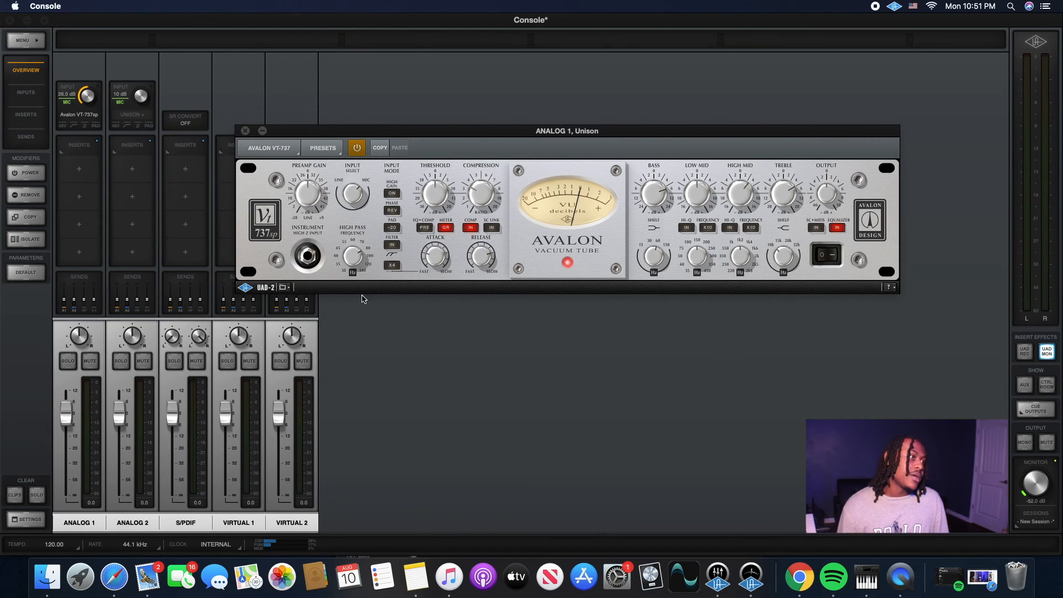
pyautogui.moveTo(337, 286)
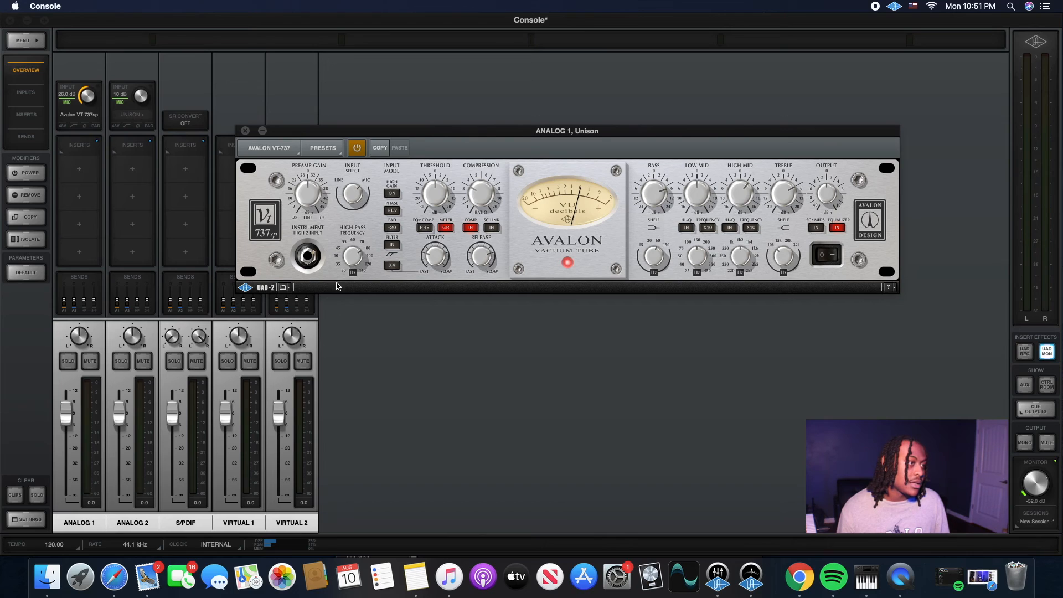
# Close the Avalon window and load Manley VOXBOX on Analog 2's Unison slot.
pyautogui.click(243, 131)
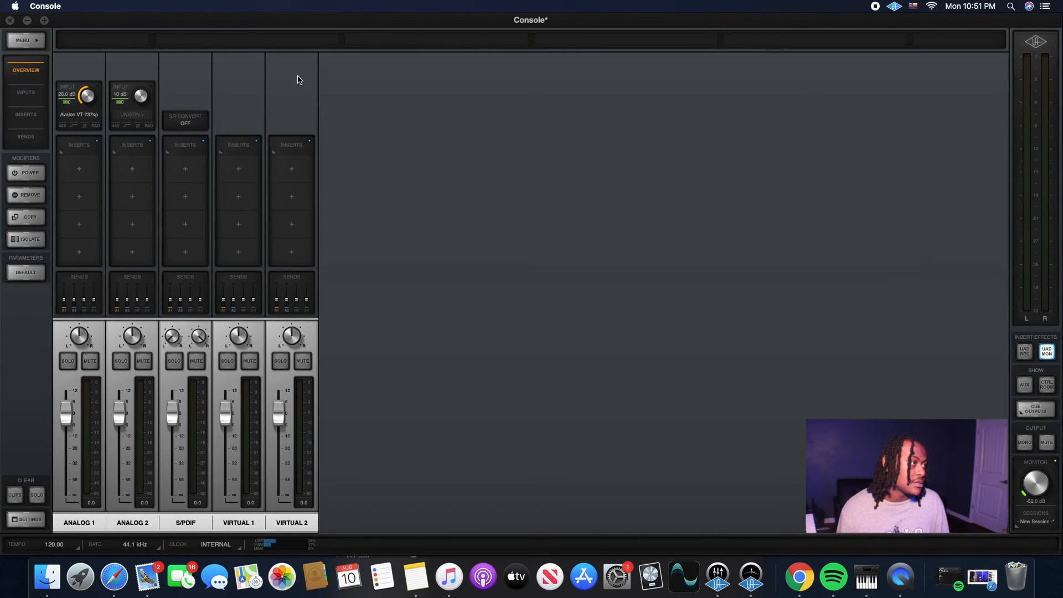
pyautogui.click(132, 114)
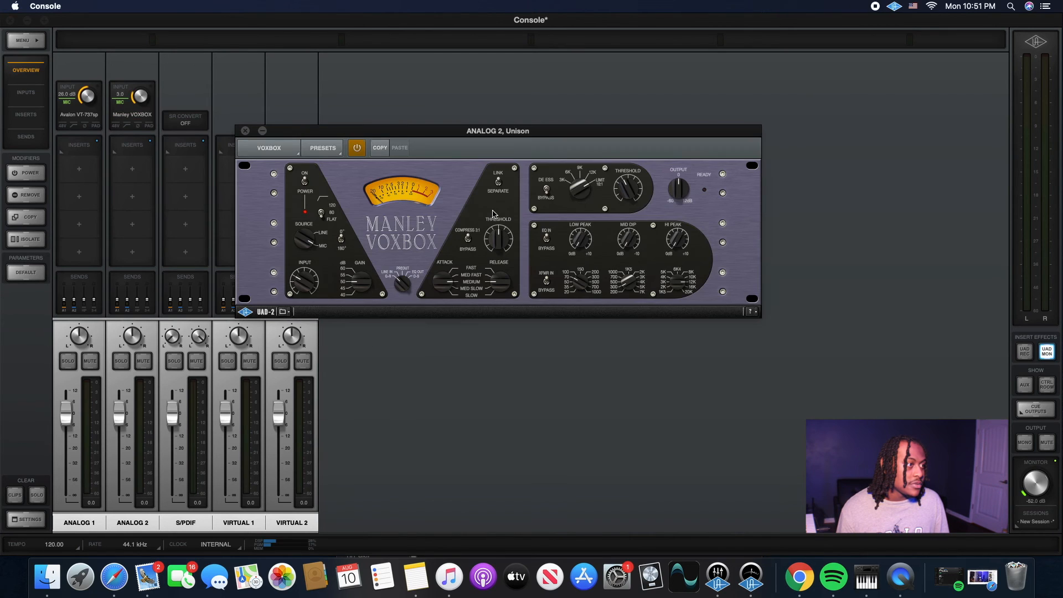
pyautogui.moveTo(497, 131); pyautogui.dragTo(531, 80)
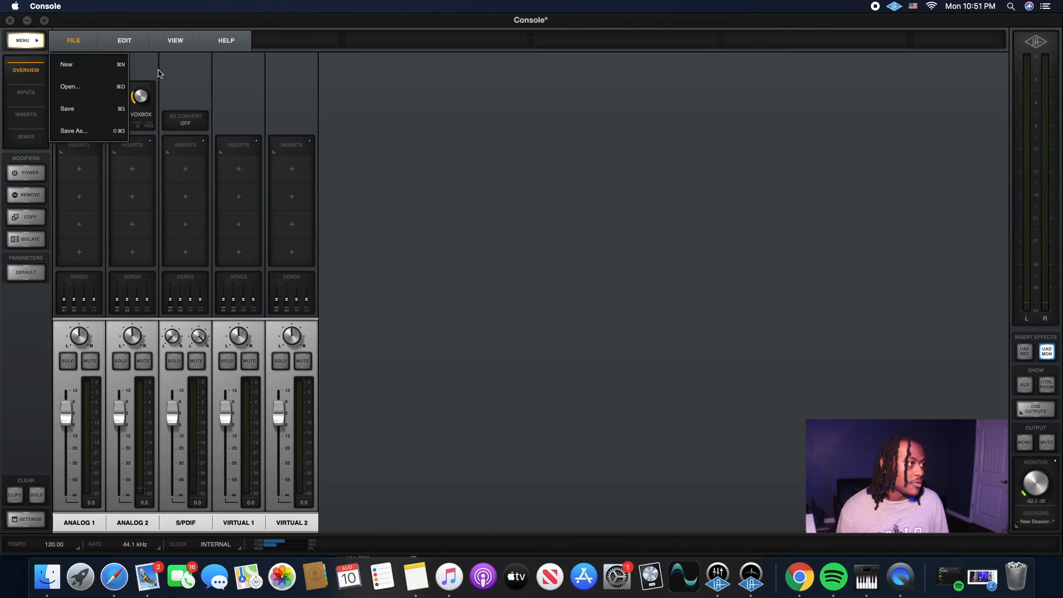
# Use Menu > File > Open… and pick the akil vox session file.
pyautogui.click(67, 64)
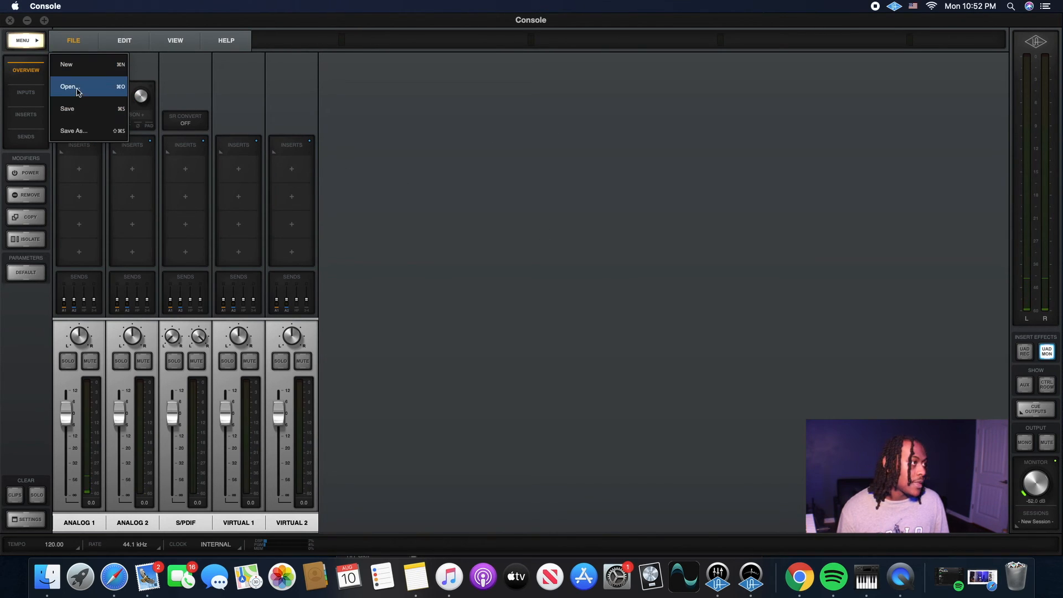
pyautogui.click(67, 87)
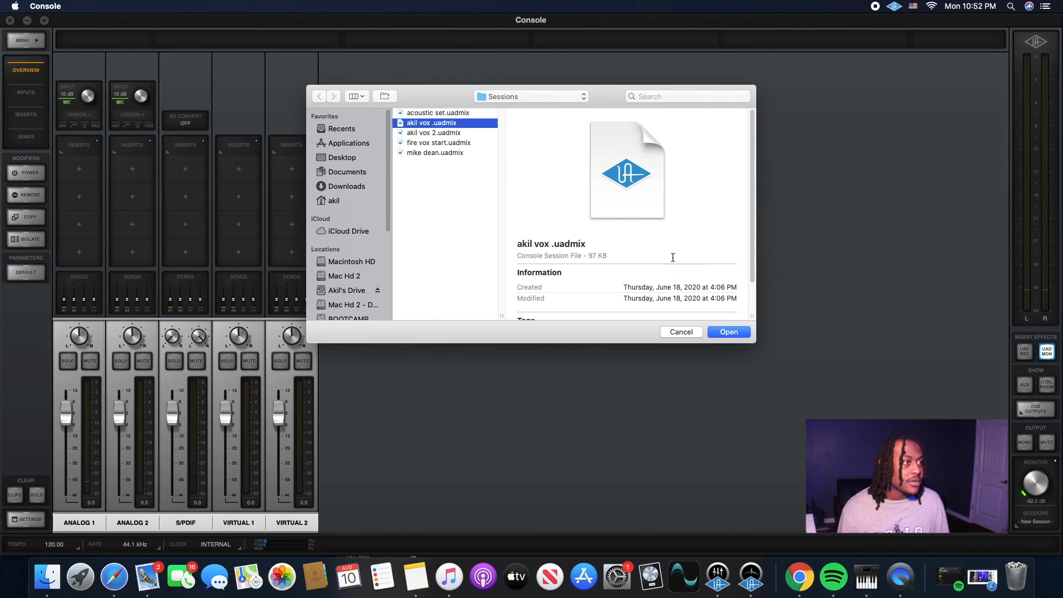
pyautogui.click(728, 332)
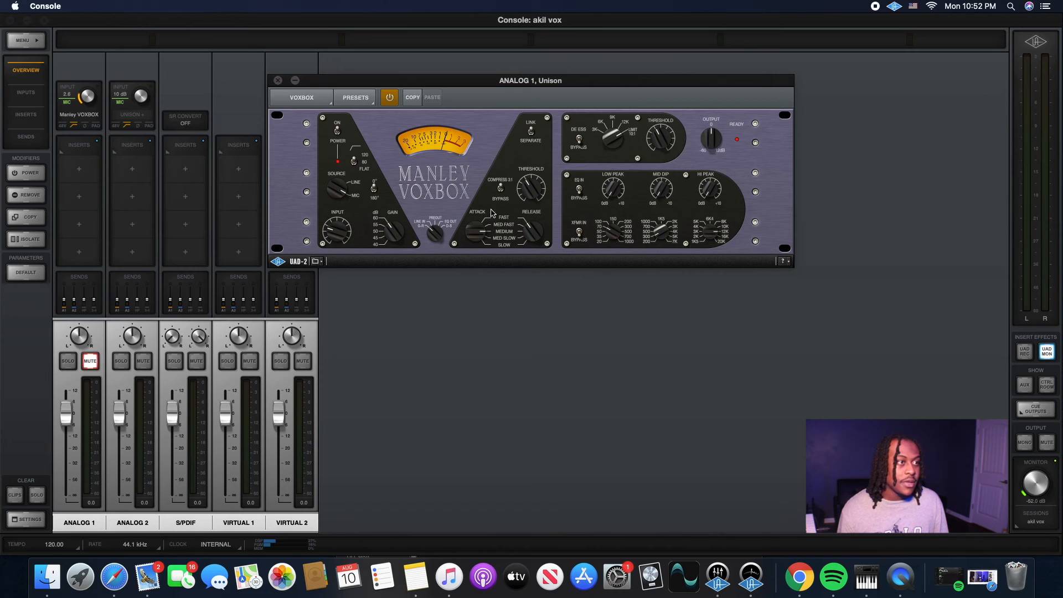
pyautogui.moveTo(352, 265)
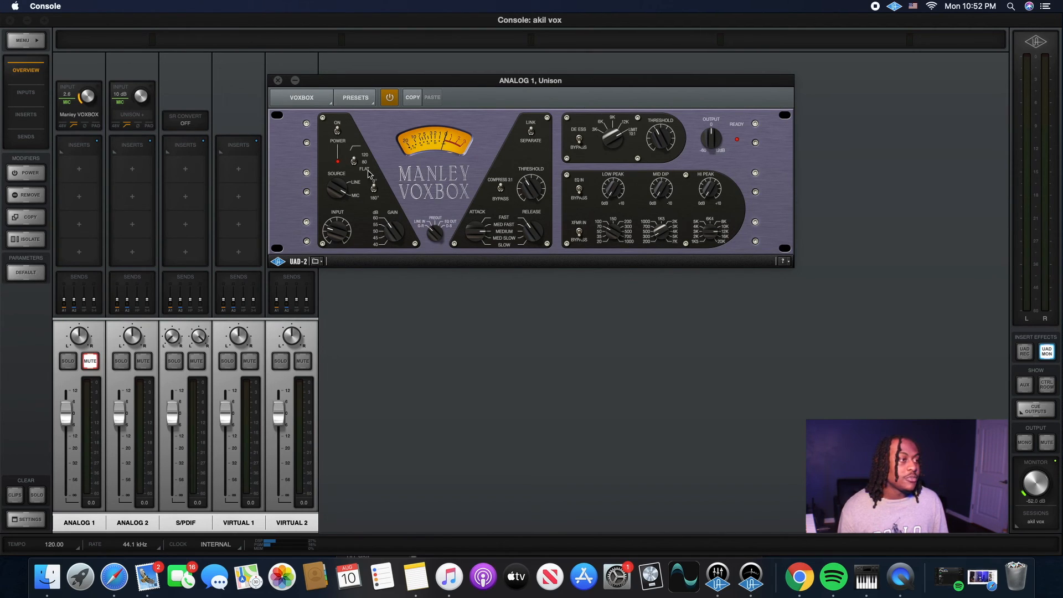
pyautogui.moveTo(357, 142)
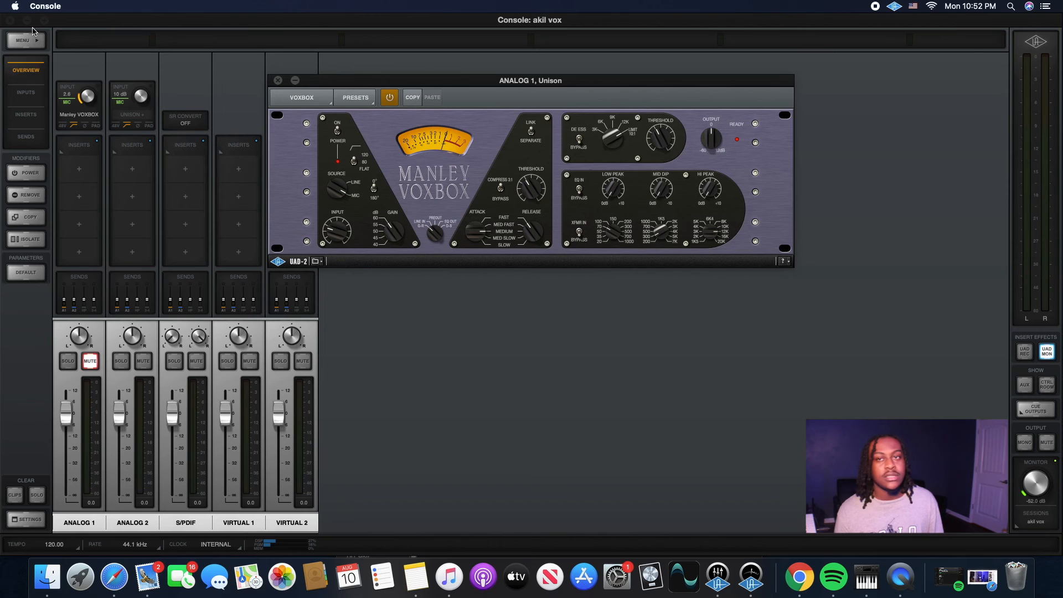
pyautogui.moveTo(201, 129)
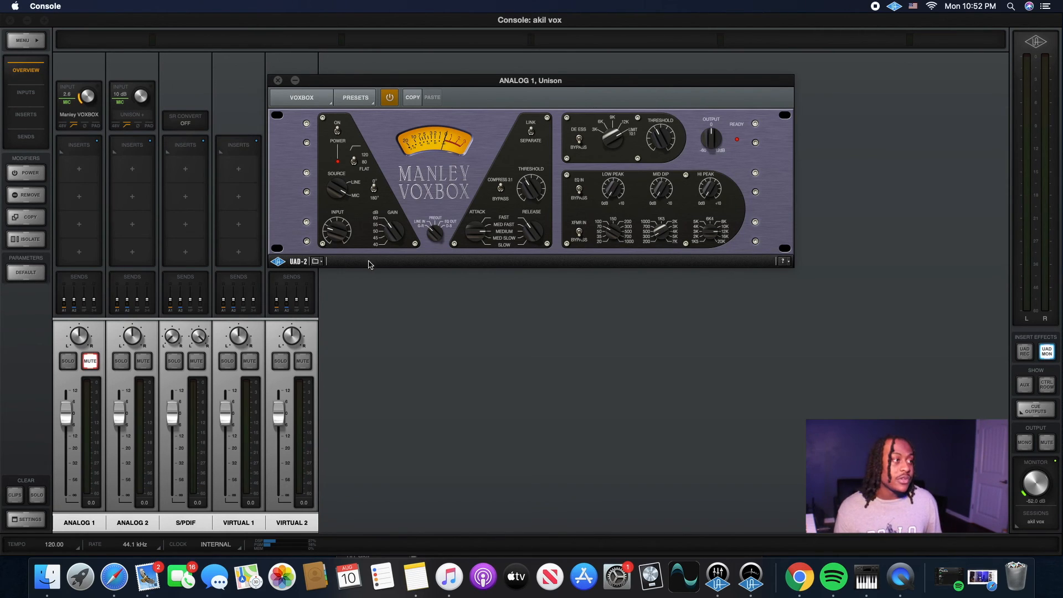
# Open akil vox.uadmix so Manley VOXBOX shows as Analog 1's Unison preamp.
pyautogui.click(79, 522)
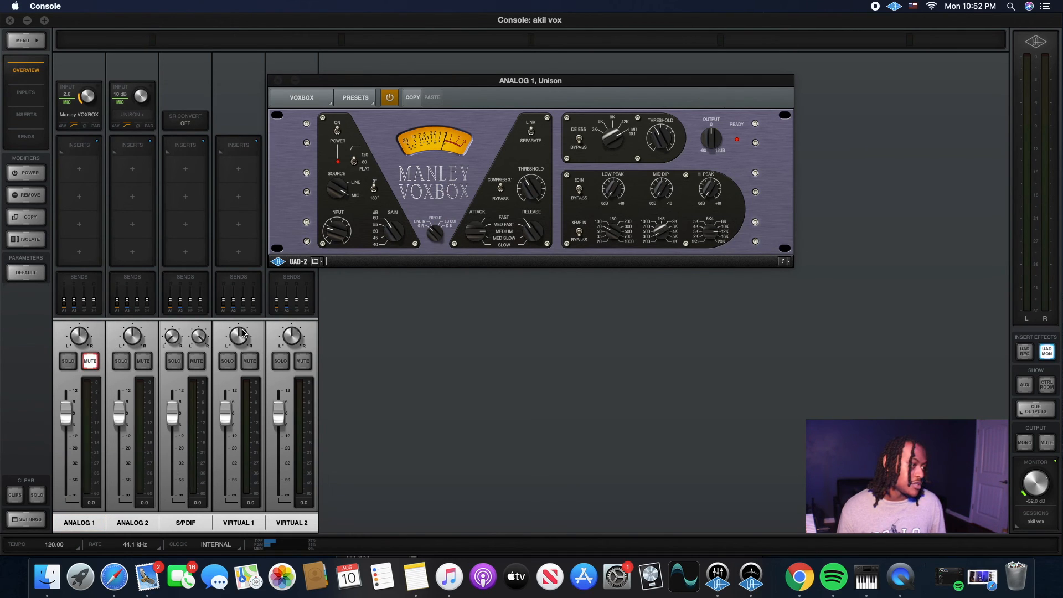
pyautogui.moveTo(732, 288)
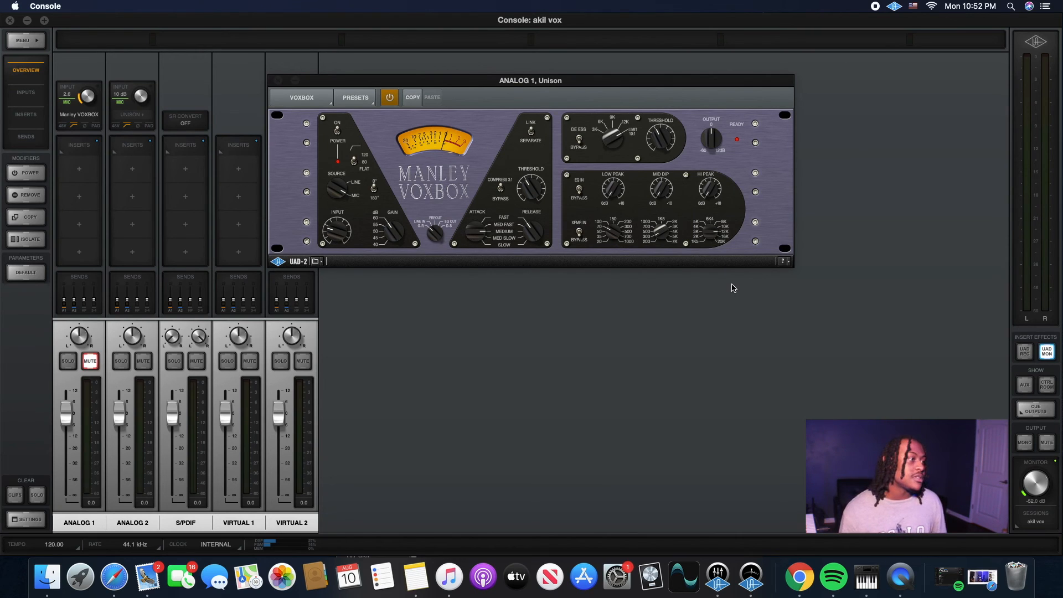
pyautogui.moveTo(85, 273)
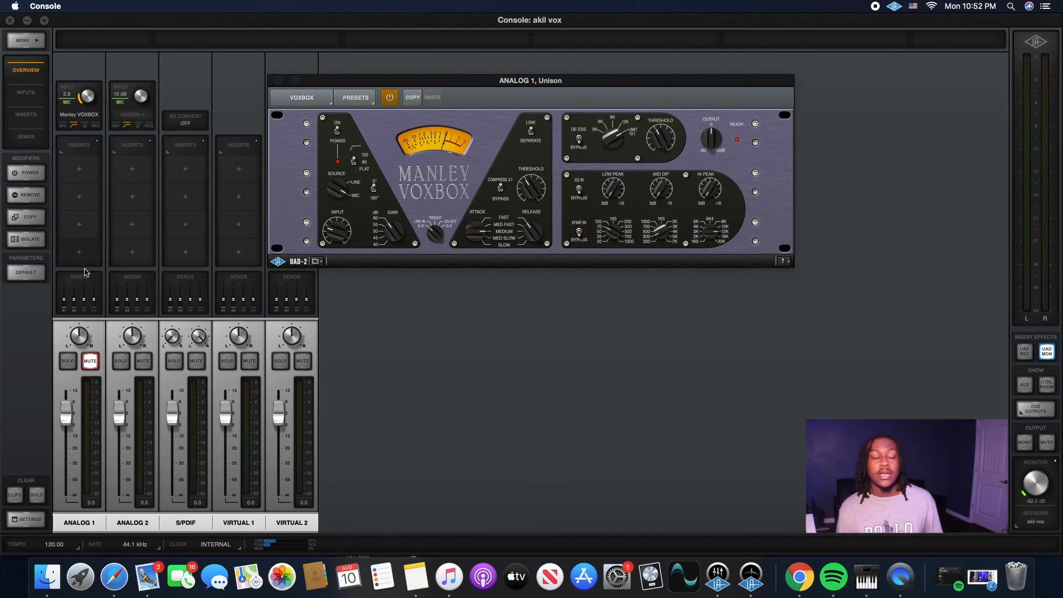
# Show Analog 1's Insert 1 plug-in list and close it without adding anything.
pyautogui.click(79, 168)
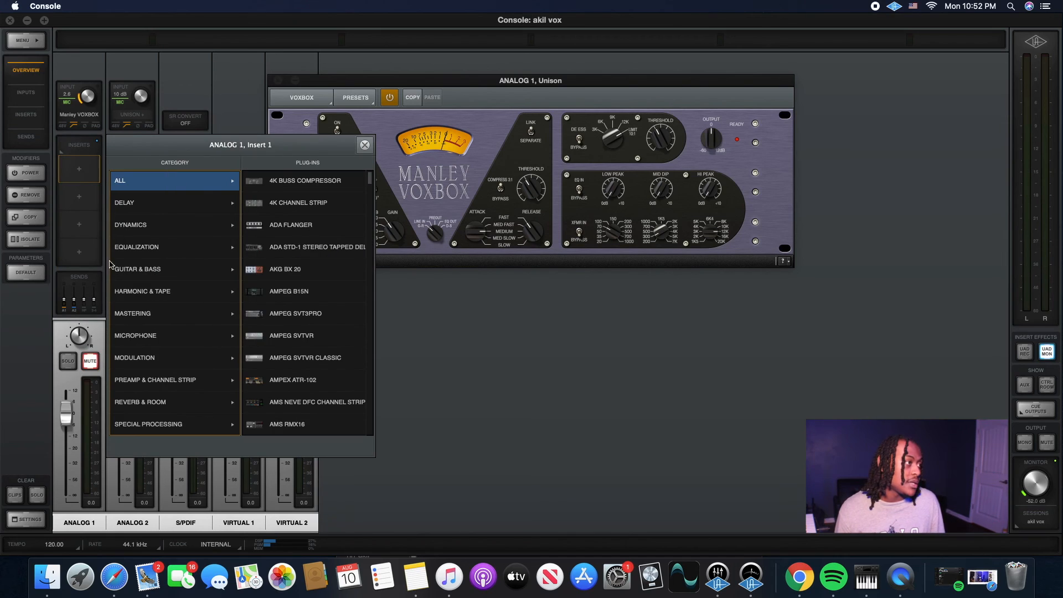
pyautogui.click(364, 144)
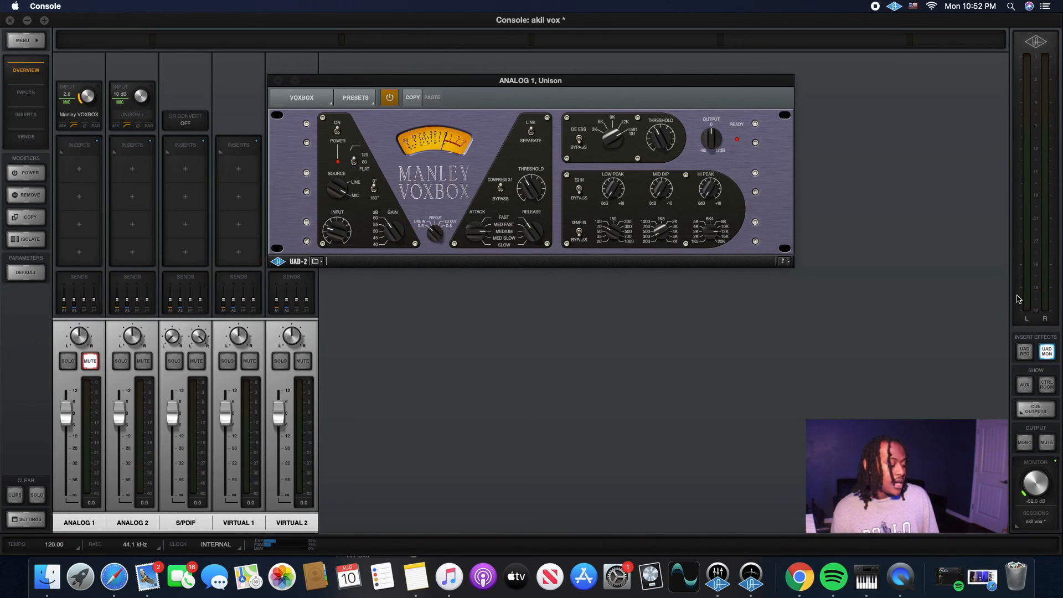
pyautogui.moveTo(492, 185)
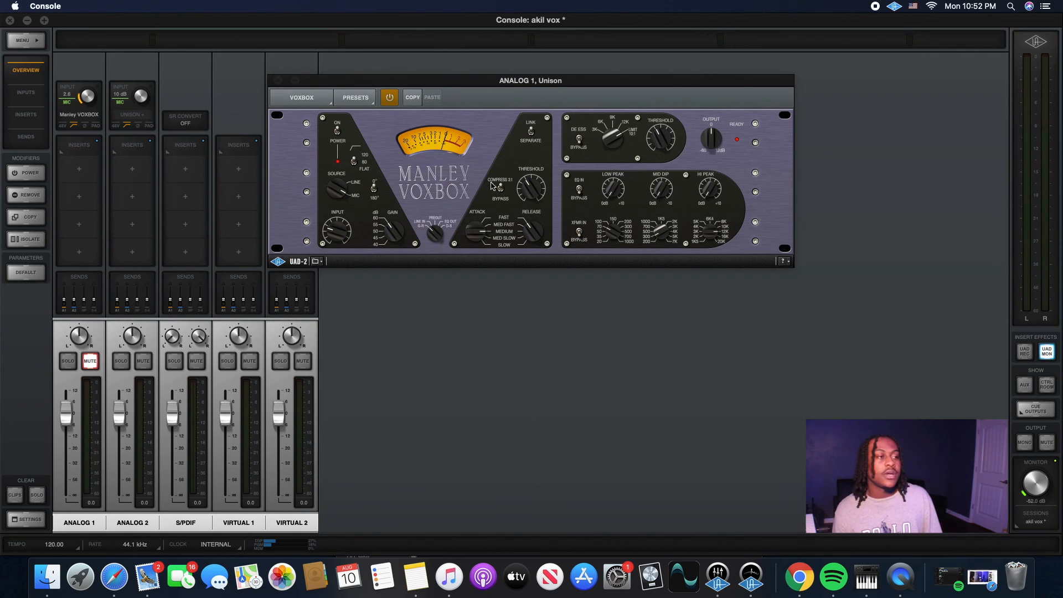
pyautogui.moveTo(539, 229)
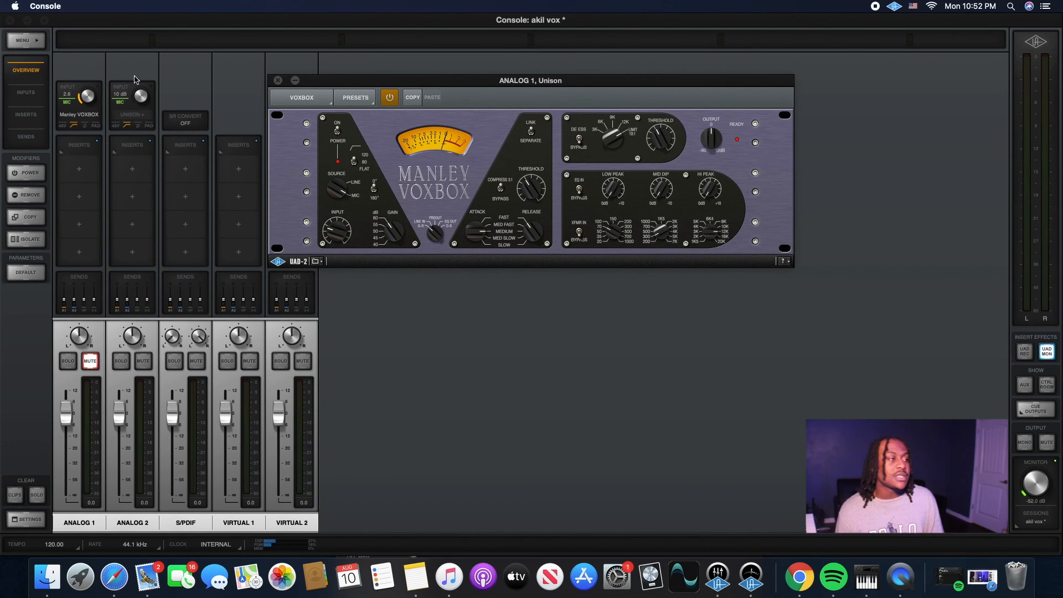
# Open akil vox 2.uadmix, choosing Don't Save for the current session's changes.
pyautogui.click(278, 80)
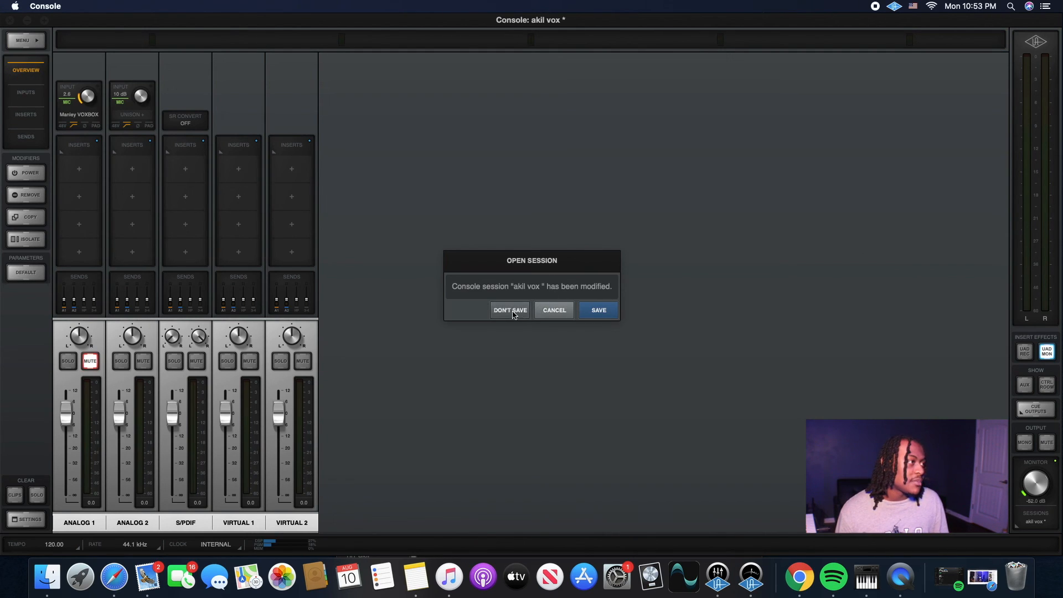
pyautogui.click(510, 310)
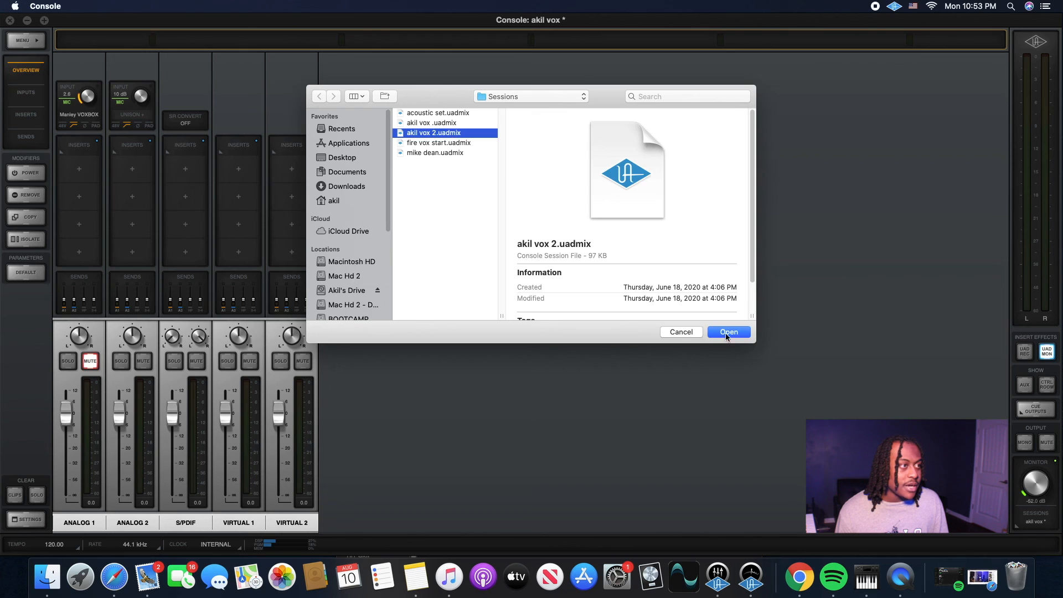
pyautogui.click(729, 332)
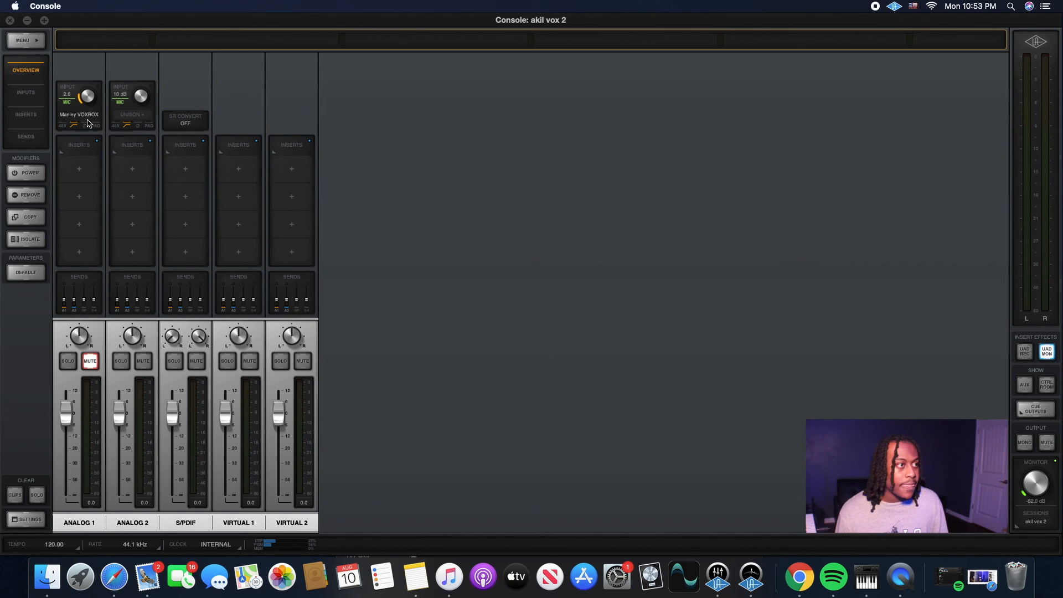
# Show the Manley VOXBOX Unison window for Analog 1 and nudge it upward.
pyautogui.click(79, 115)
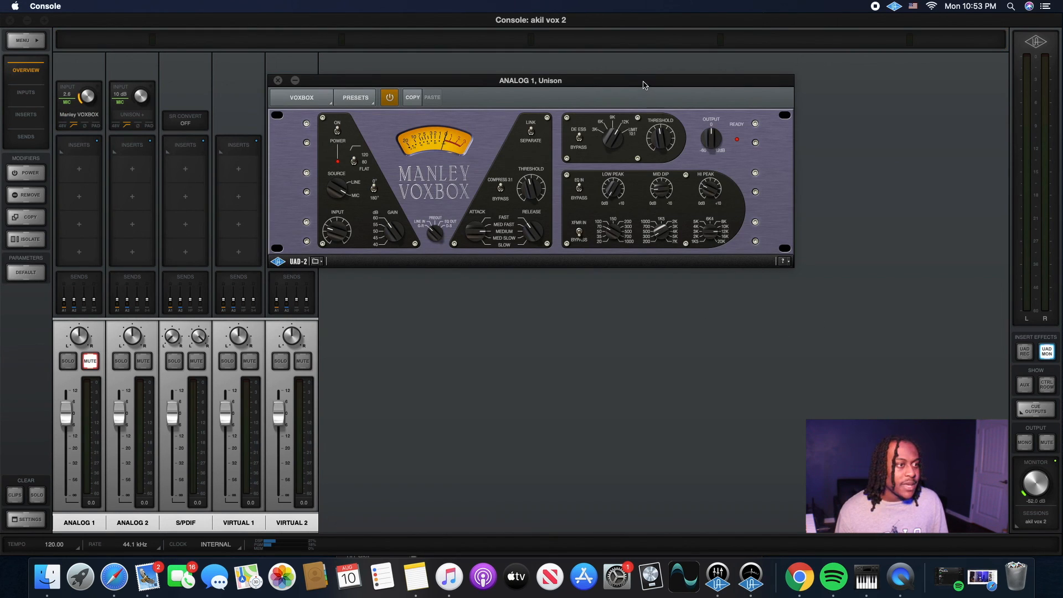
pyautogui.moveTo(531, 80); pyautogui.dragTo(524, 65)
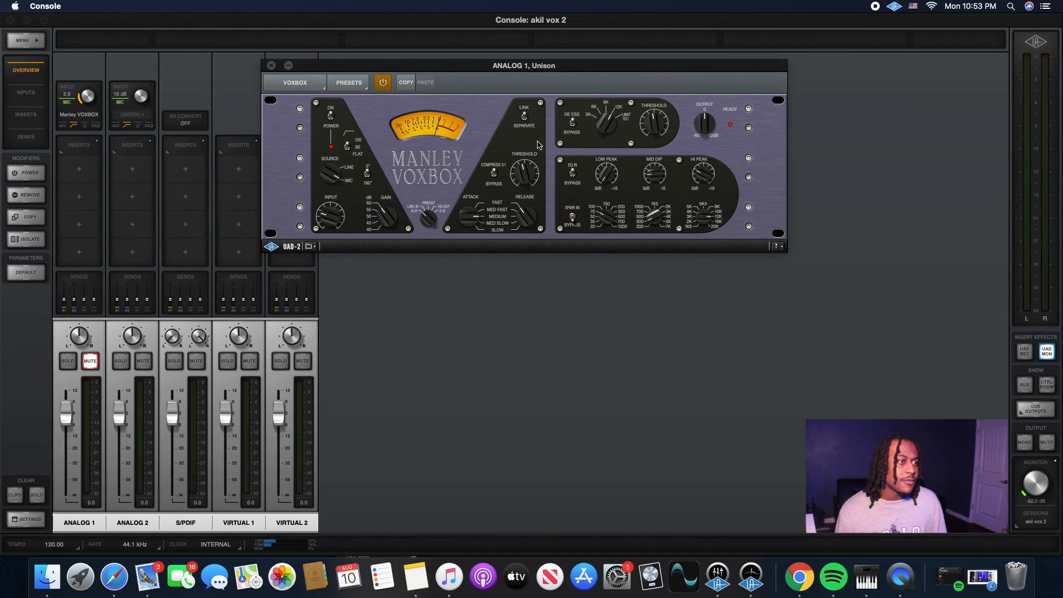
pyautogui.moveTo(495, 224)
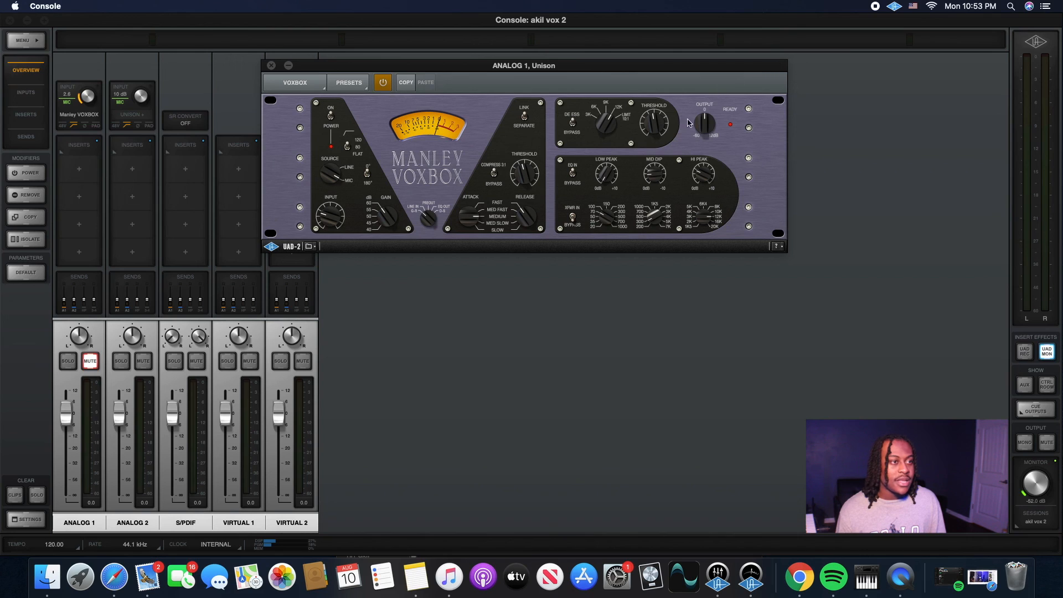
pyautogui.moveTo(708, 160)
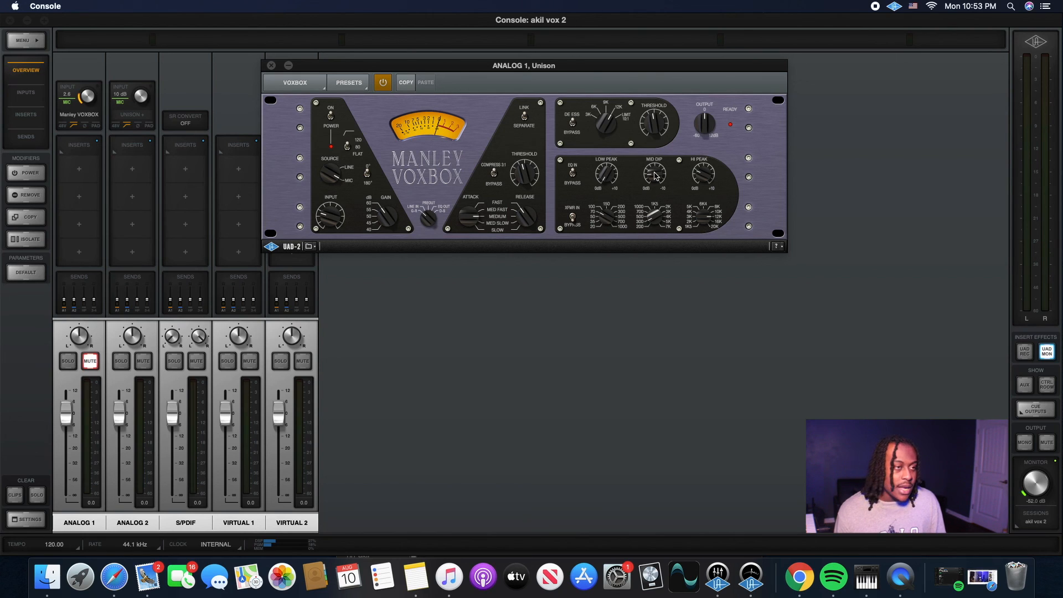
pyautogui.moveTo(480, 206)
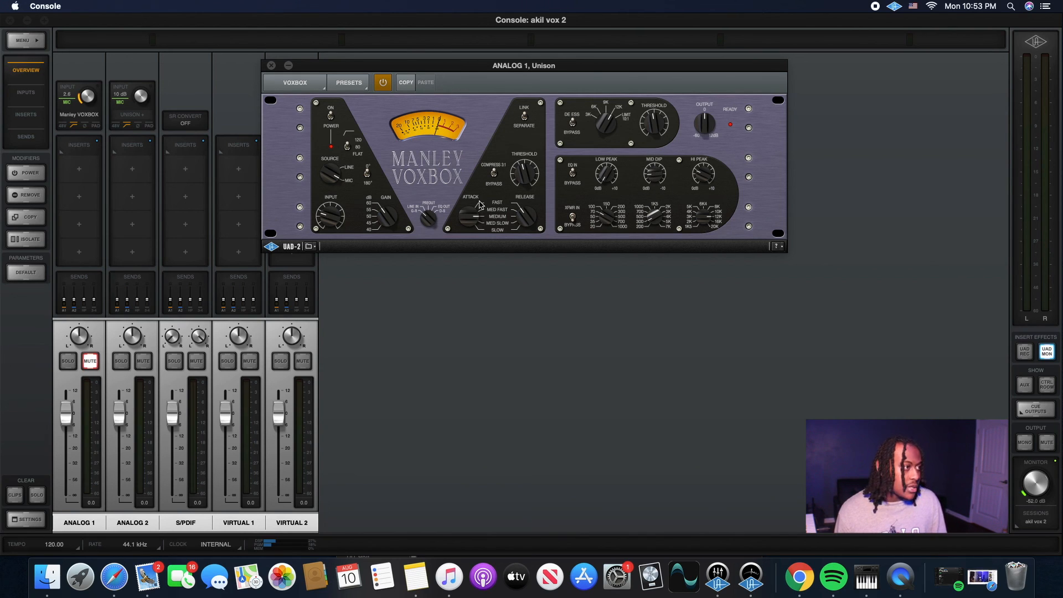
pyautogui.moveTo(478, 186)
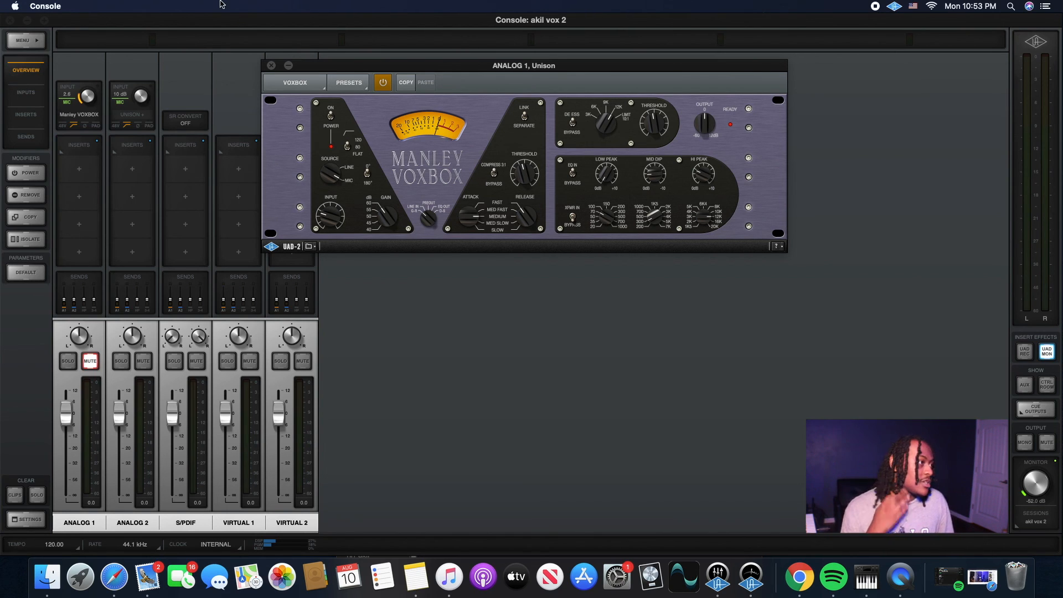
# Close the Analog 1 VOXBOX Unison window, returning to the mixer overview.
pyautogui.click(270, 65)
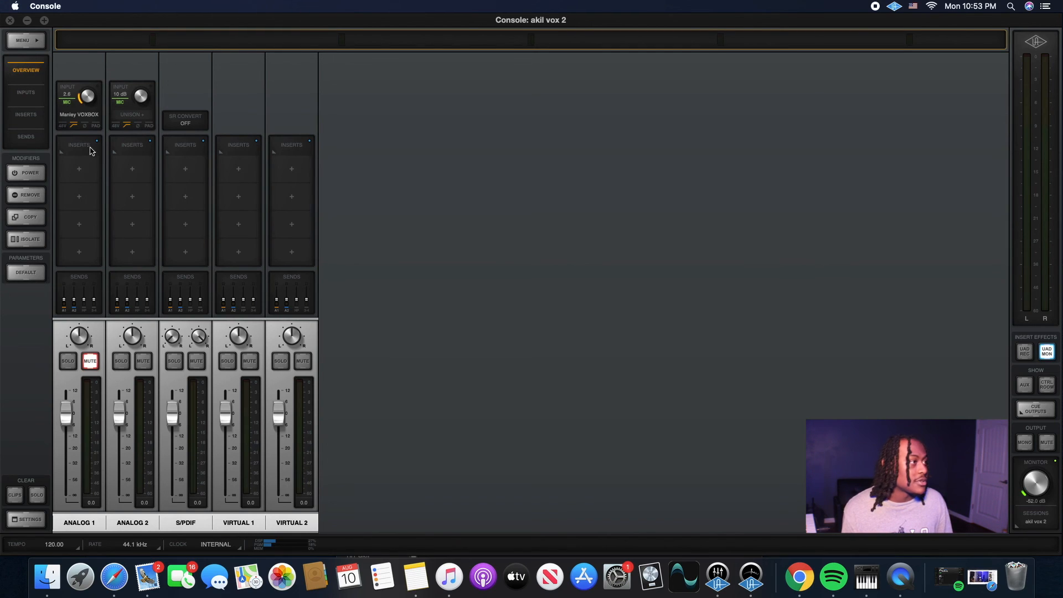
pyautogui.moveTo(206, 52)
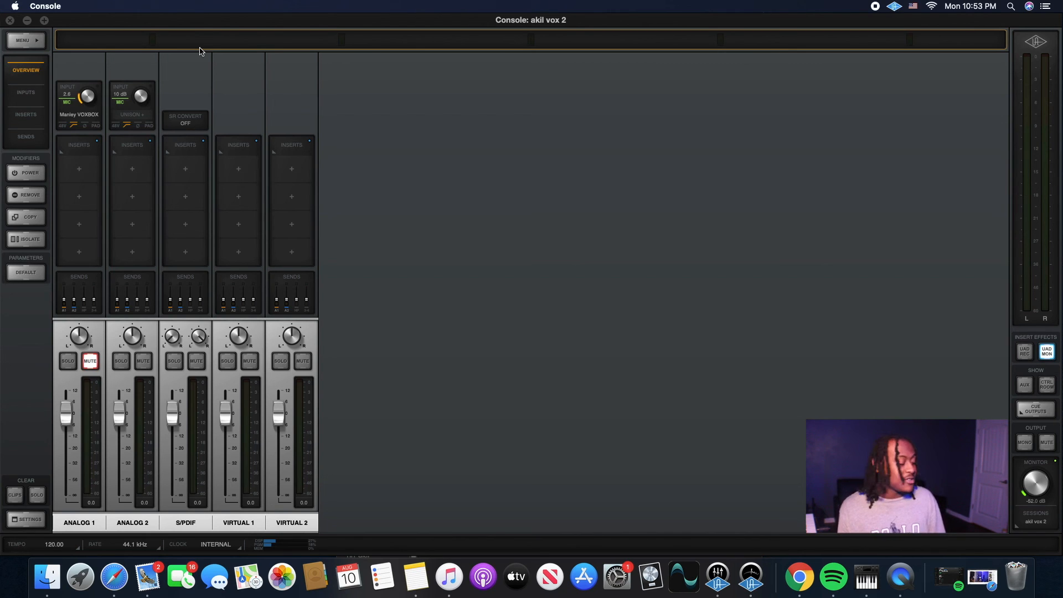
pyautogui.moveTo(161, 25)
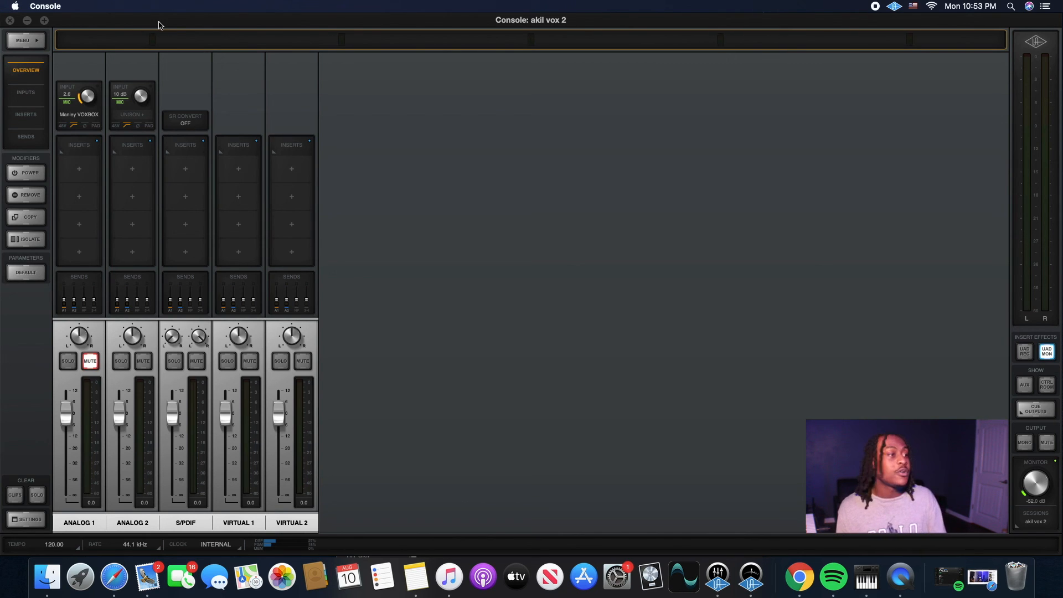
pyautogui.moveTo(89, 116)
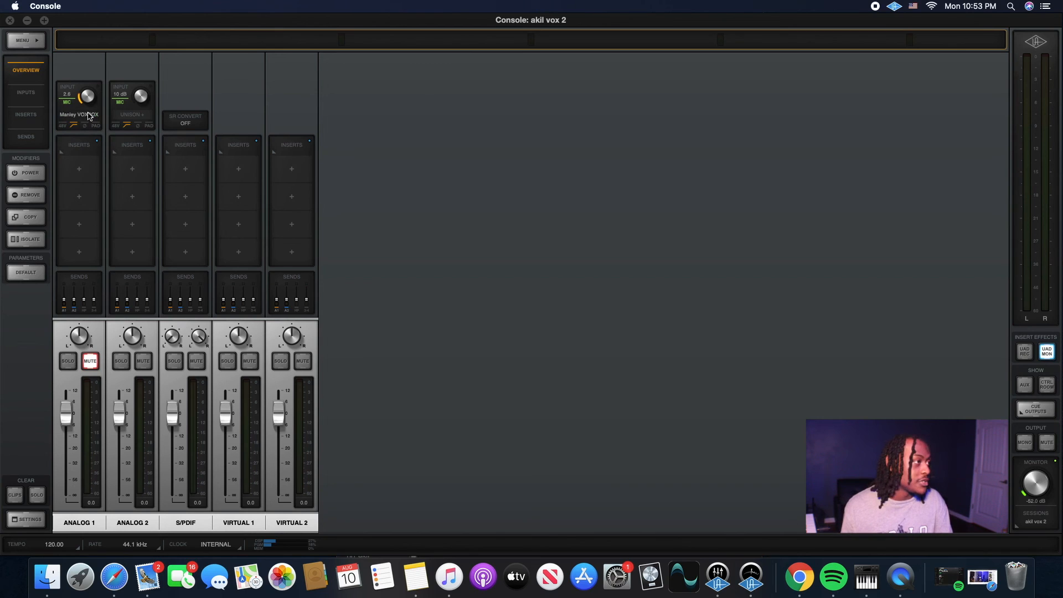
pyautogui.moveTo(176, 292)
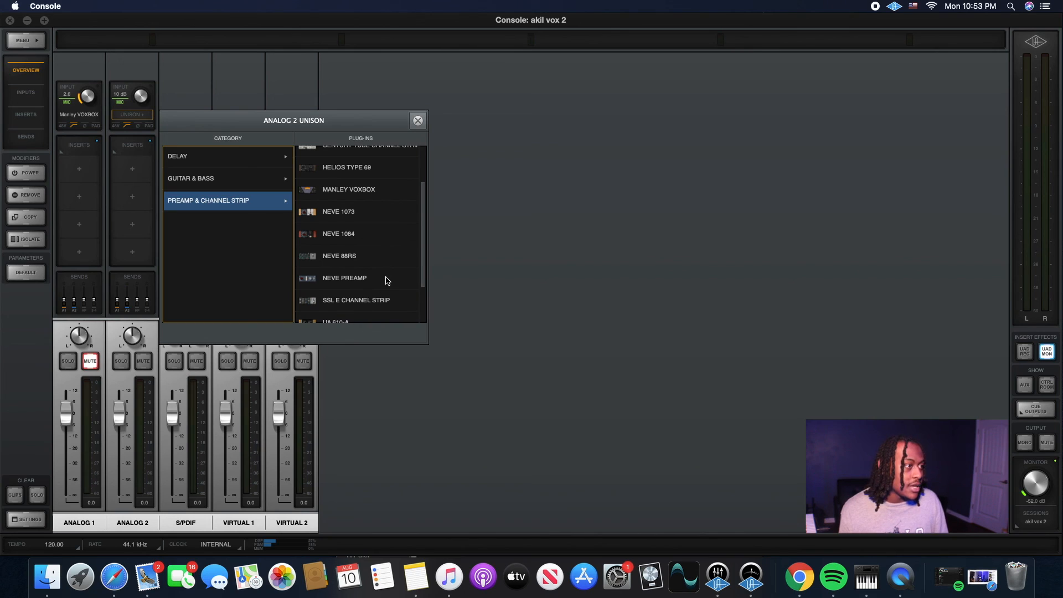
pyautogui.moveTo(378, 291)
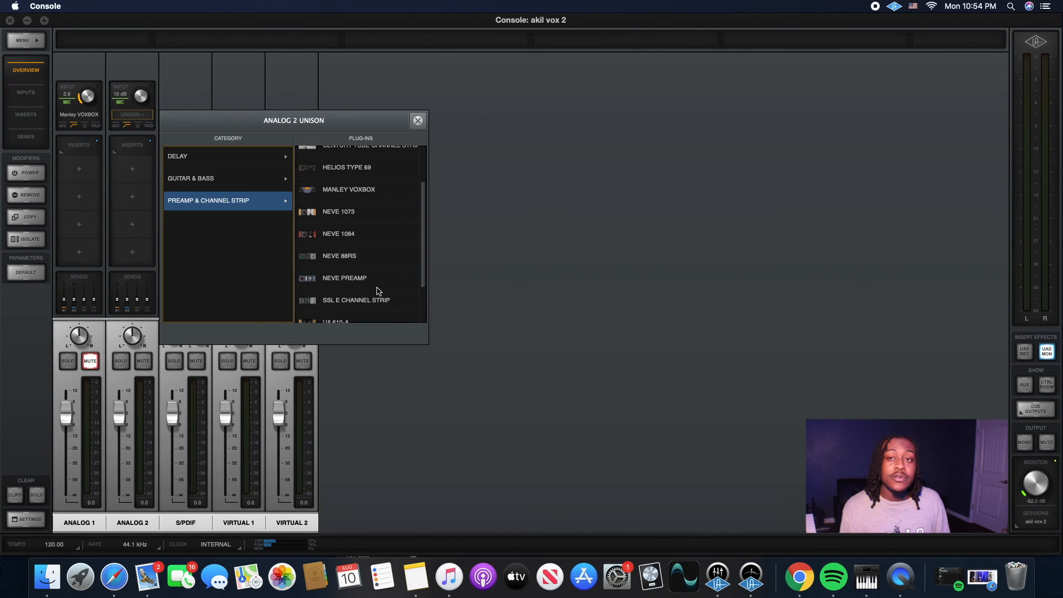
# Pick the UA 610-B from the Preamp & Channel Strip list as Analog 2's Unison preamp.
pyautogui.scroll(3)
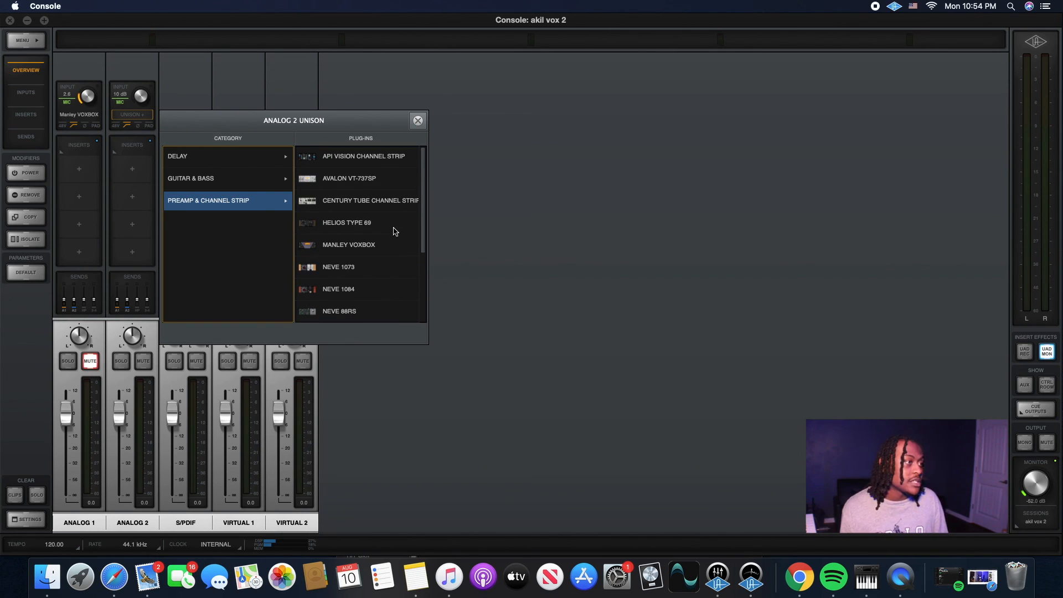
pyautogui.scroll(-3)
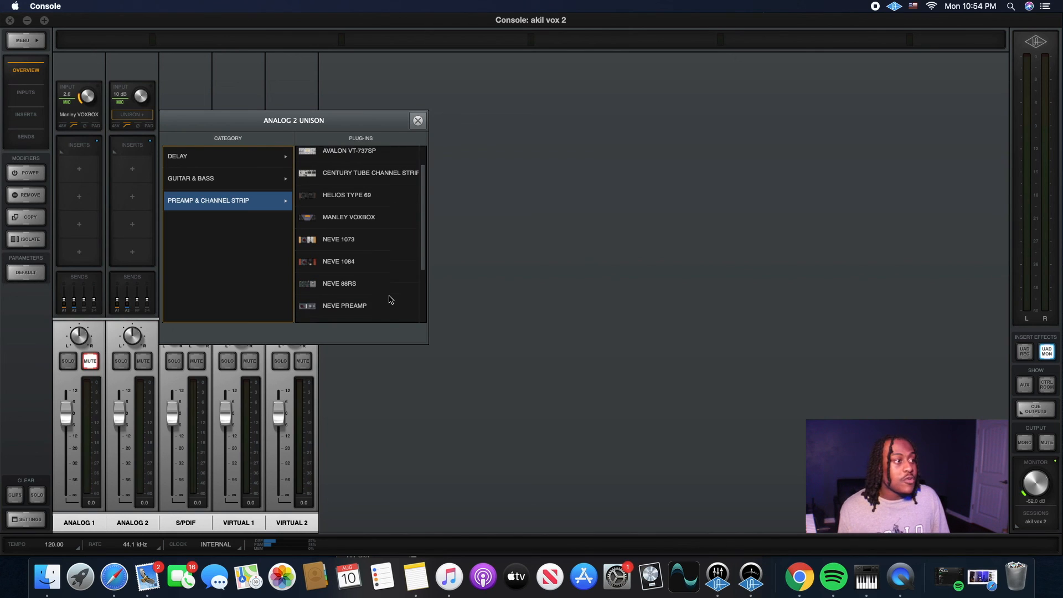
pyautogui.scroll(-3)
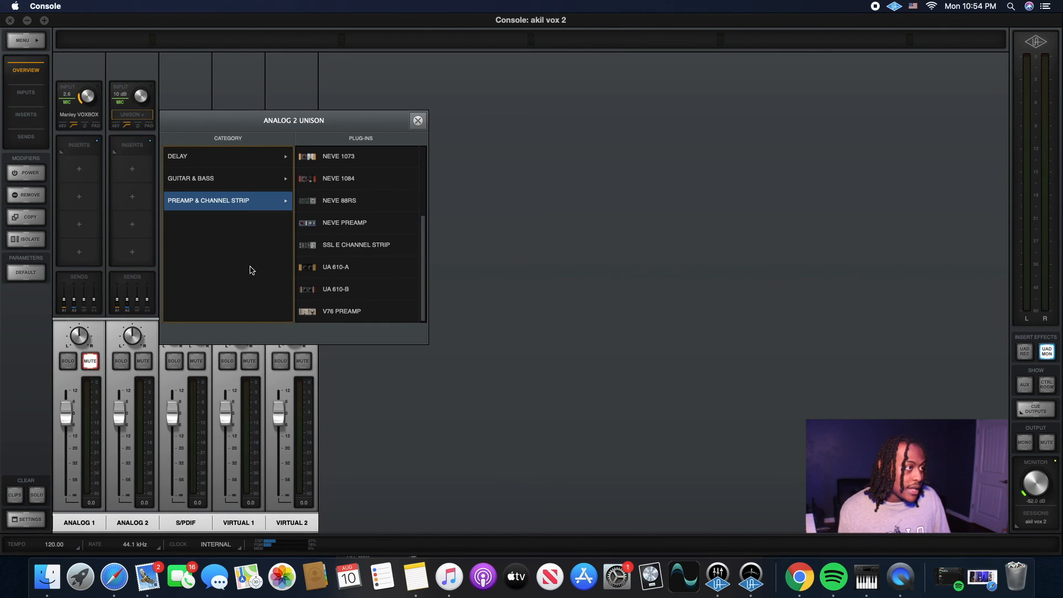
pyautogui.click(336, 289)
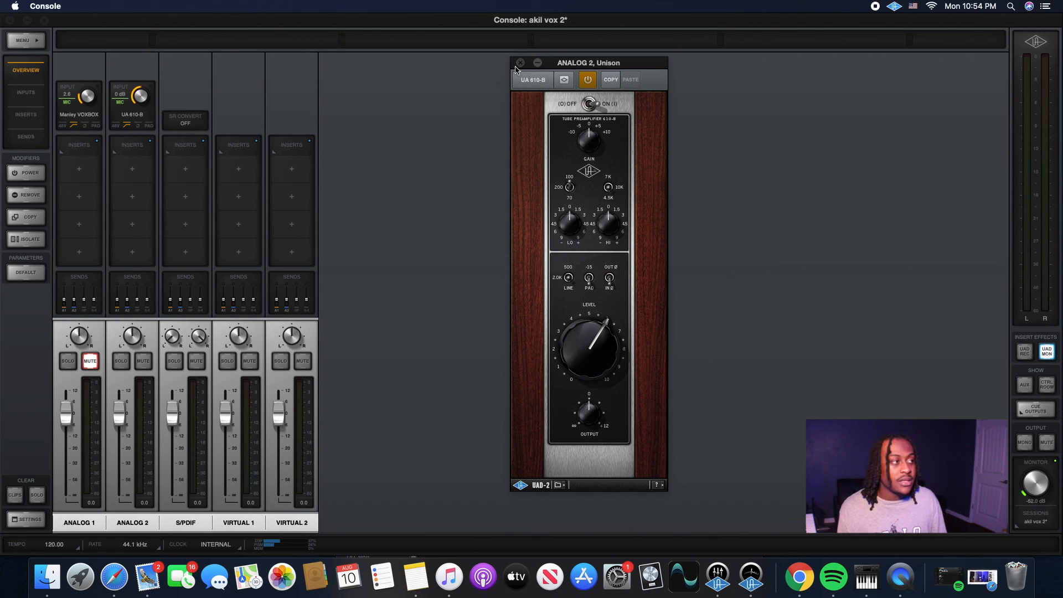
# Close the UA 610-B preamp window to return to the 'akil vox 2' mixer overview.
pyautogui.click(521, 62)
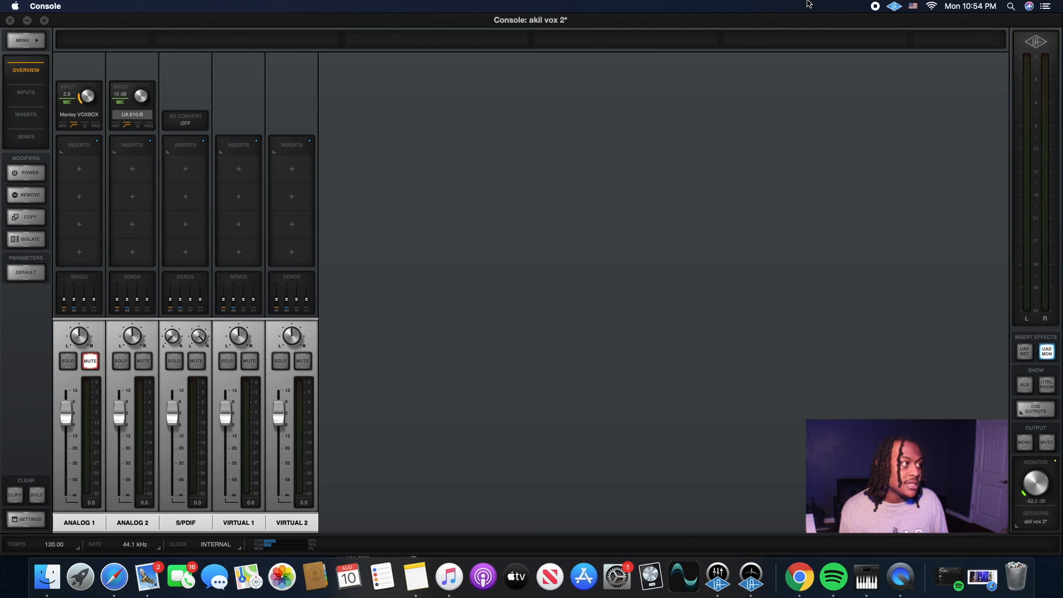
pyautogui.moveTo(652, 208)
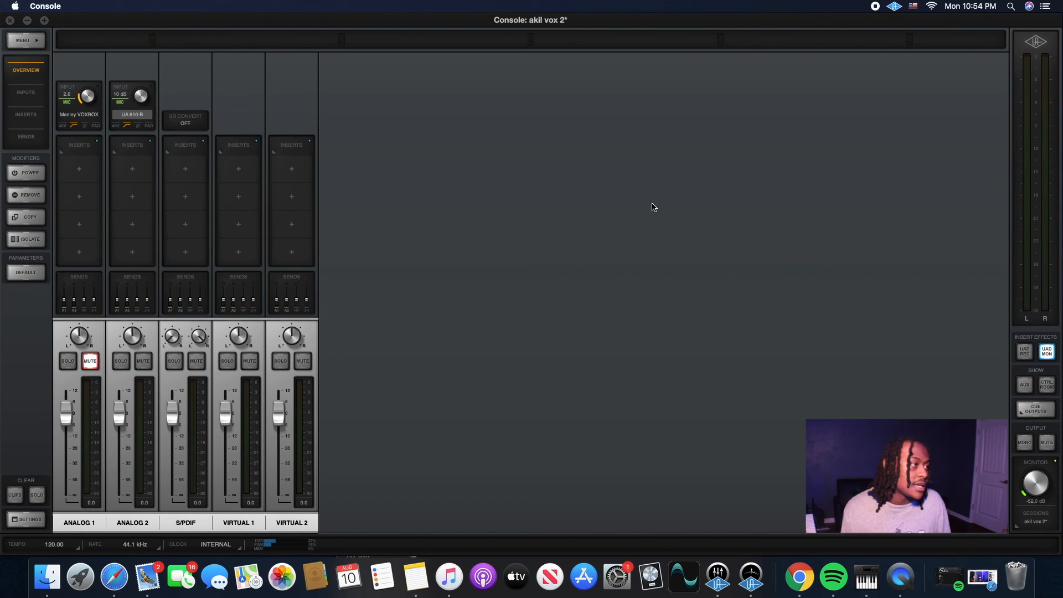
pyautogui.moveTo(649, 260)
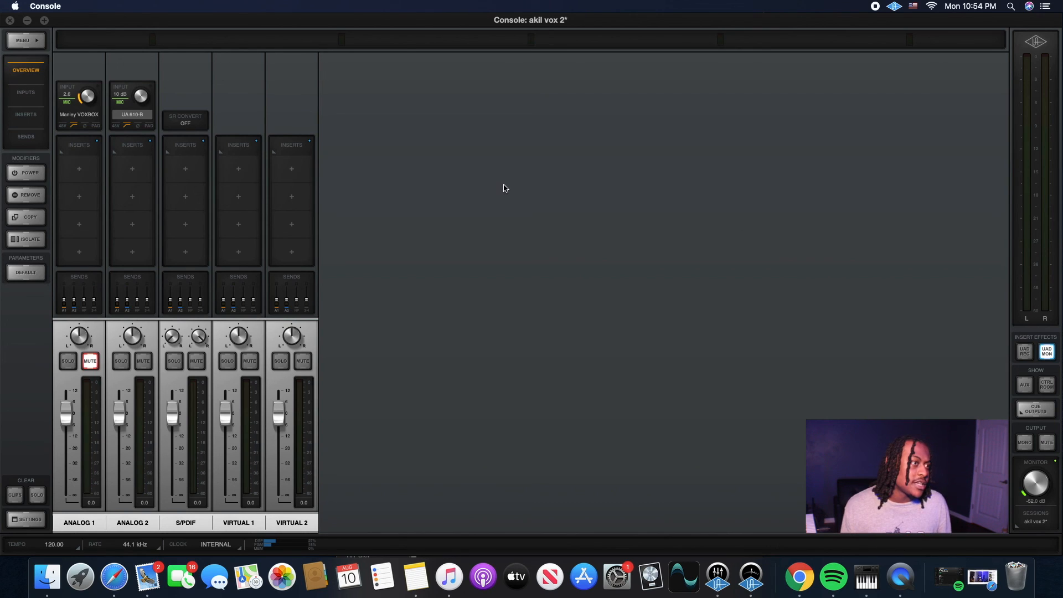
pyautogui.moveTo(717, 576)
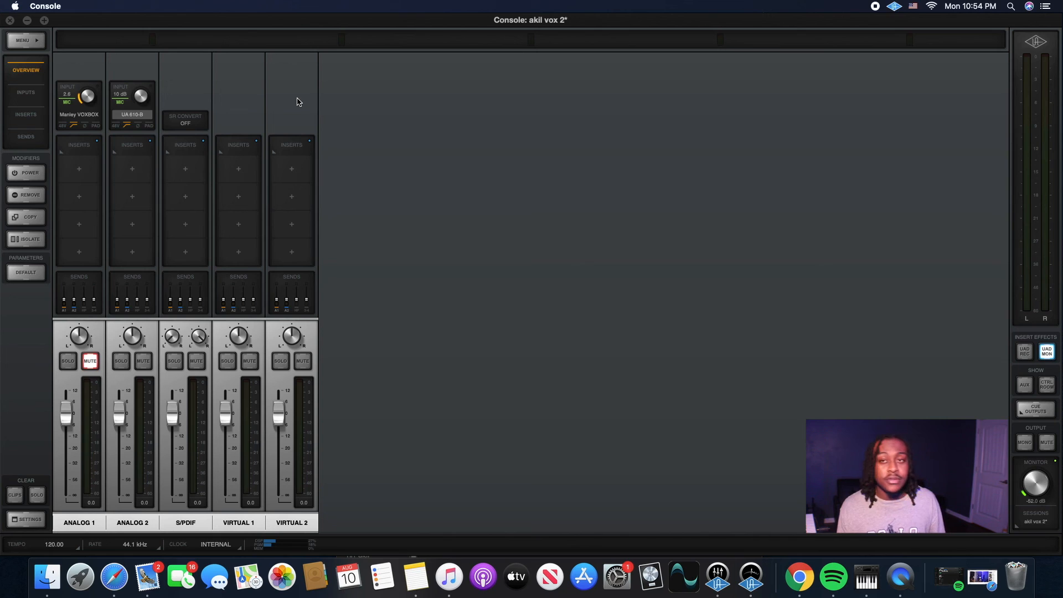
pyautogui.moveTo(438, 162)
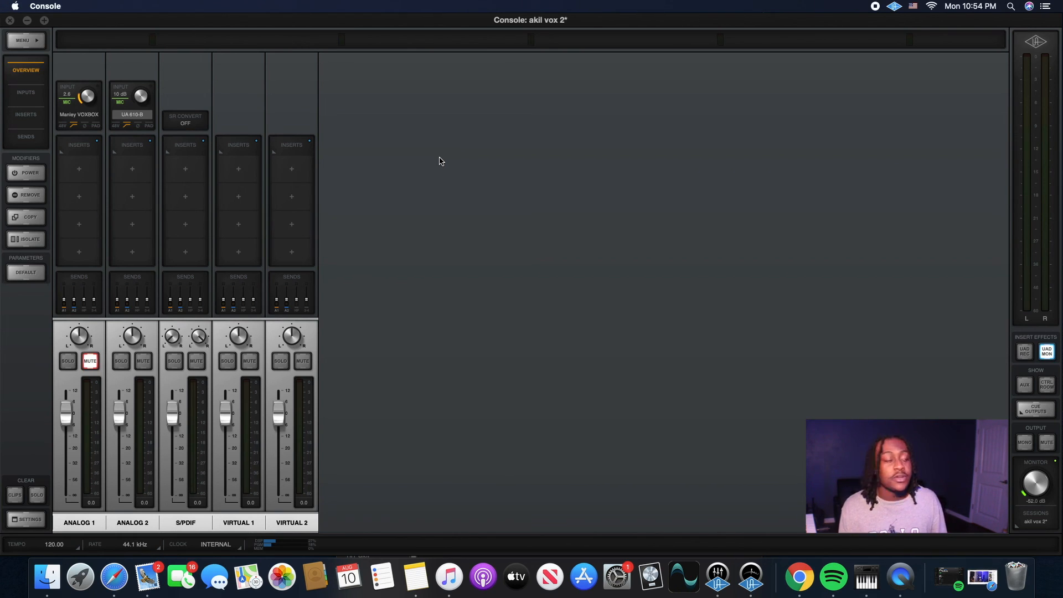
pyautogui.moveTo(461, 168)
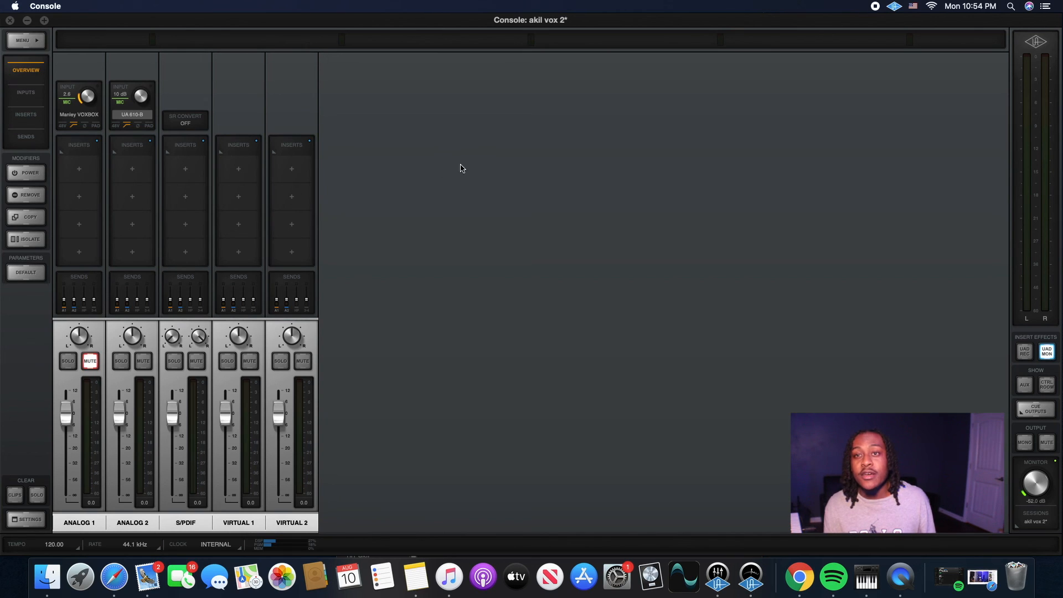
pyautogui.moveTo(515, 146)
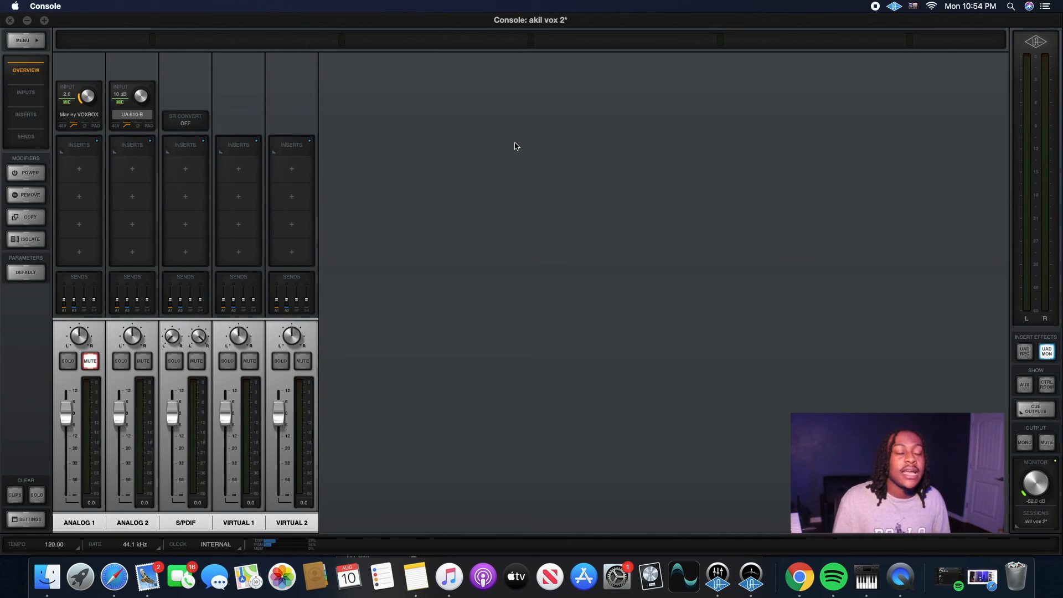